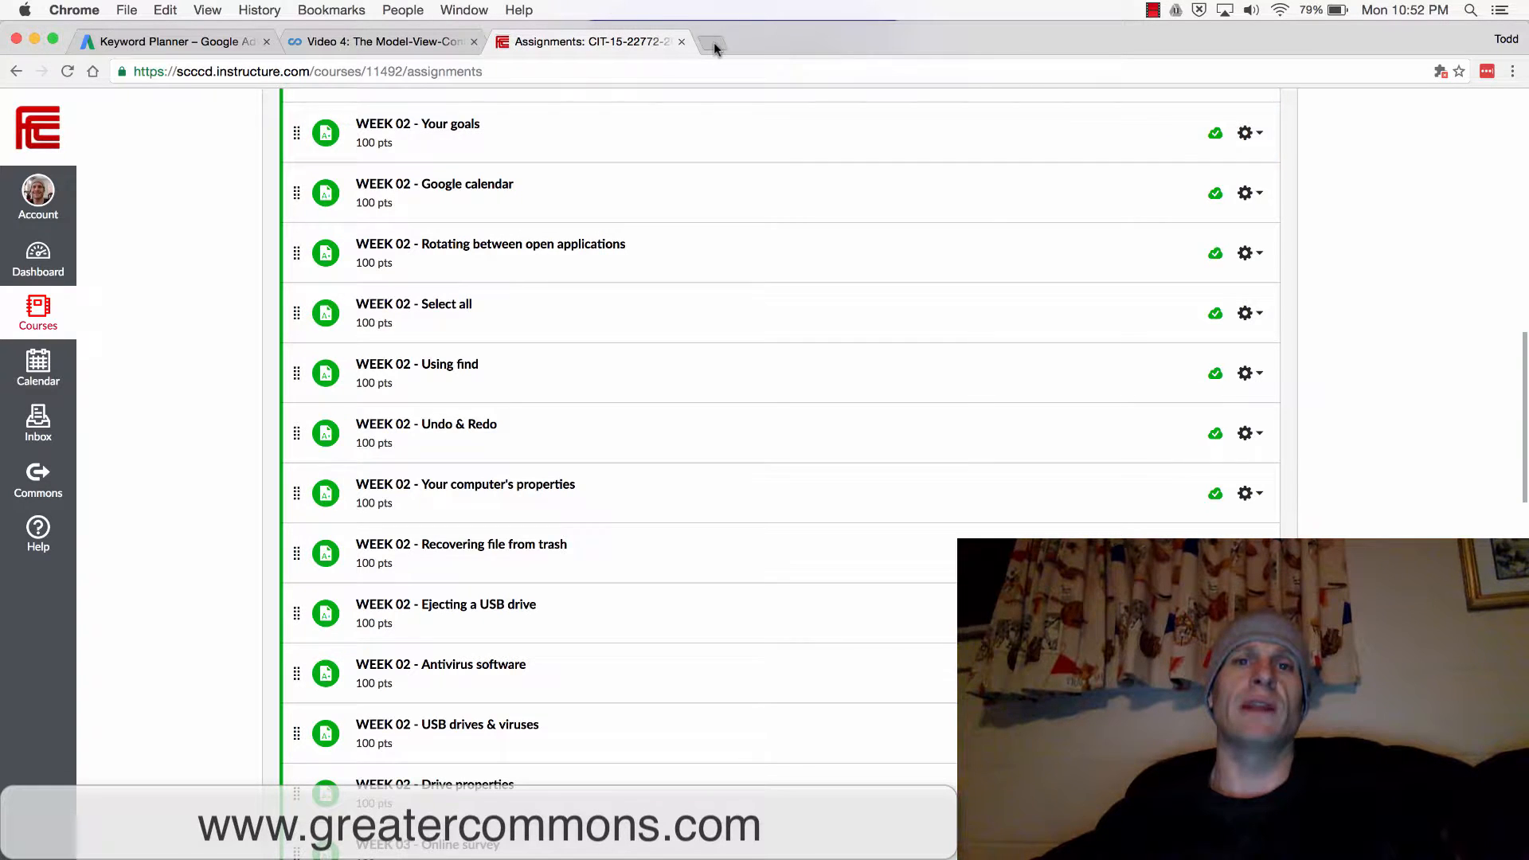
# Open Google Drive from the Google apps grid in a new Chrome tab
pyautogui.click(713, 41)
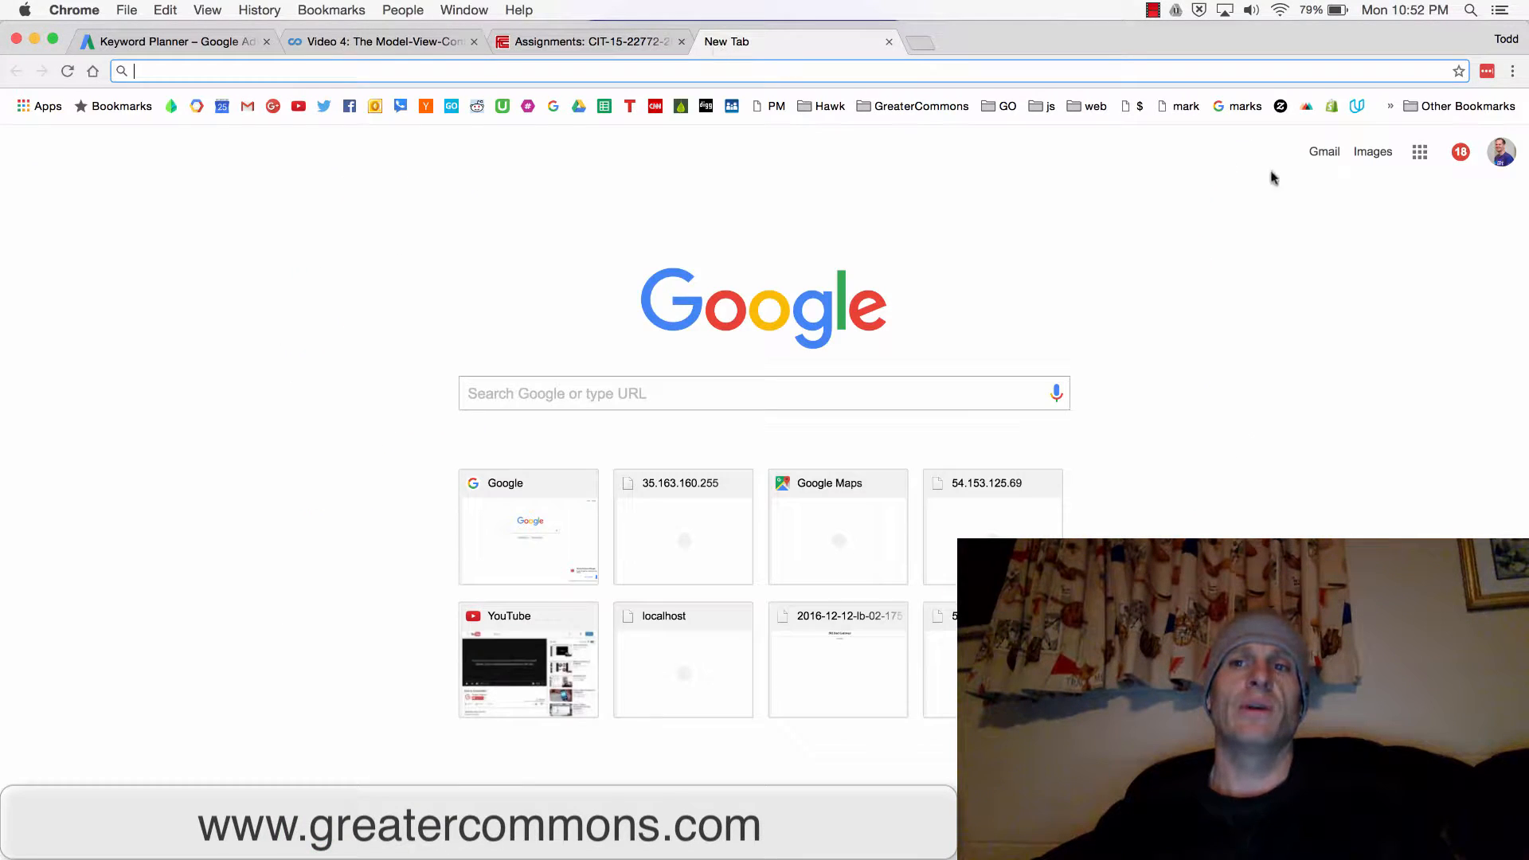
pyautogui.click(1420, 152)
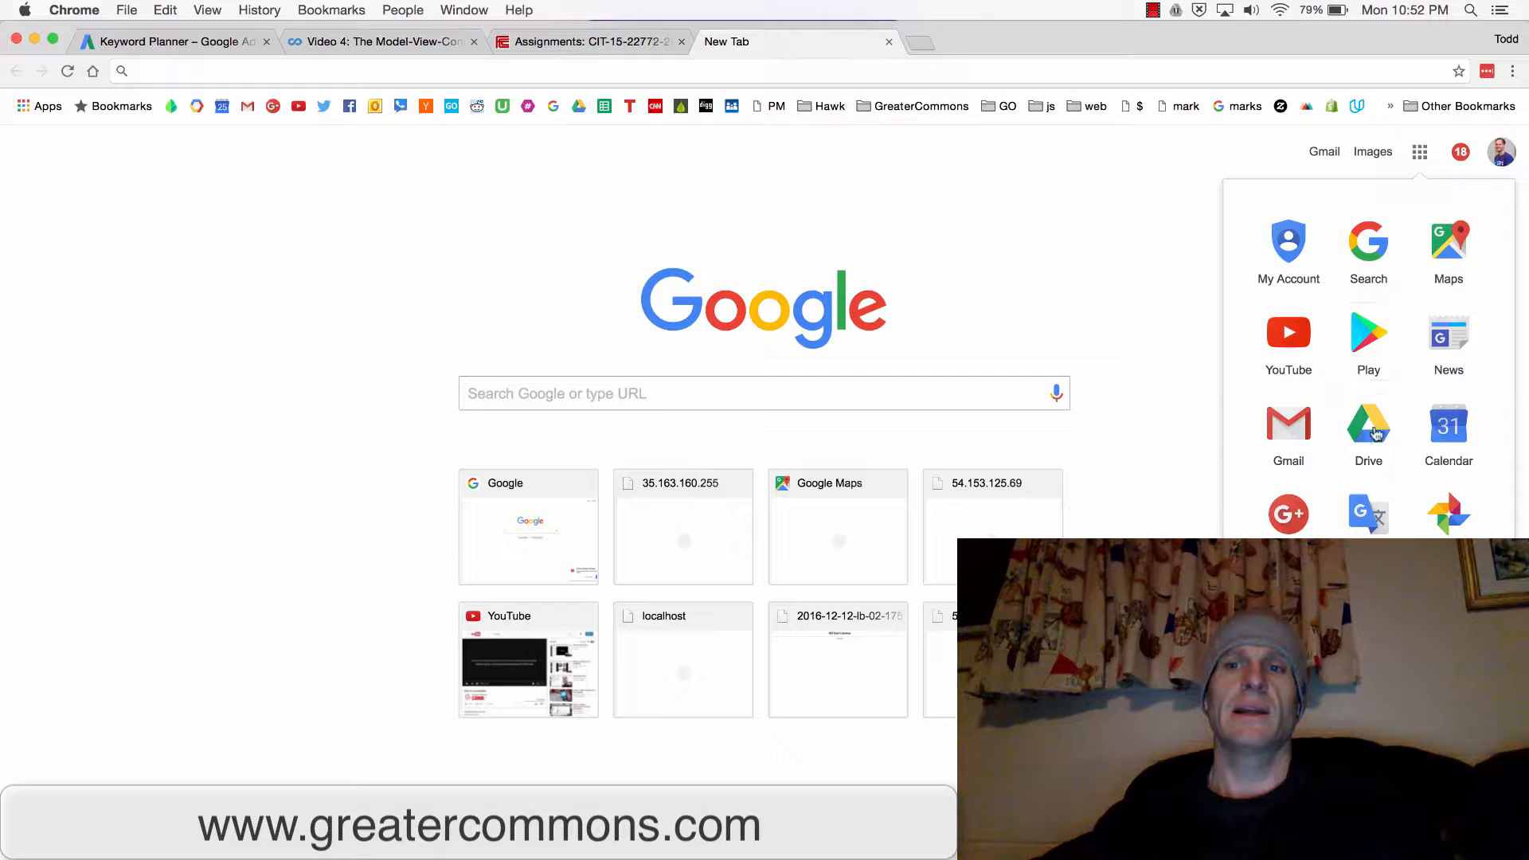
pyautogui.click(1368, 426)
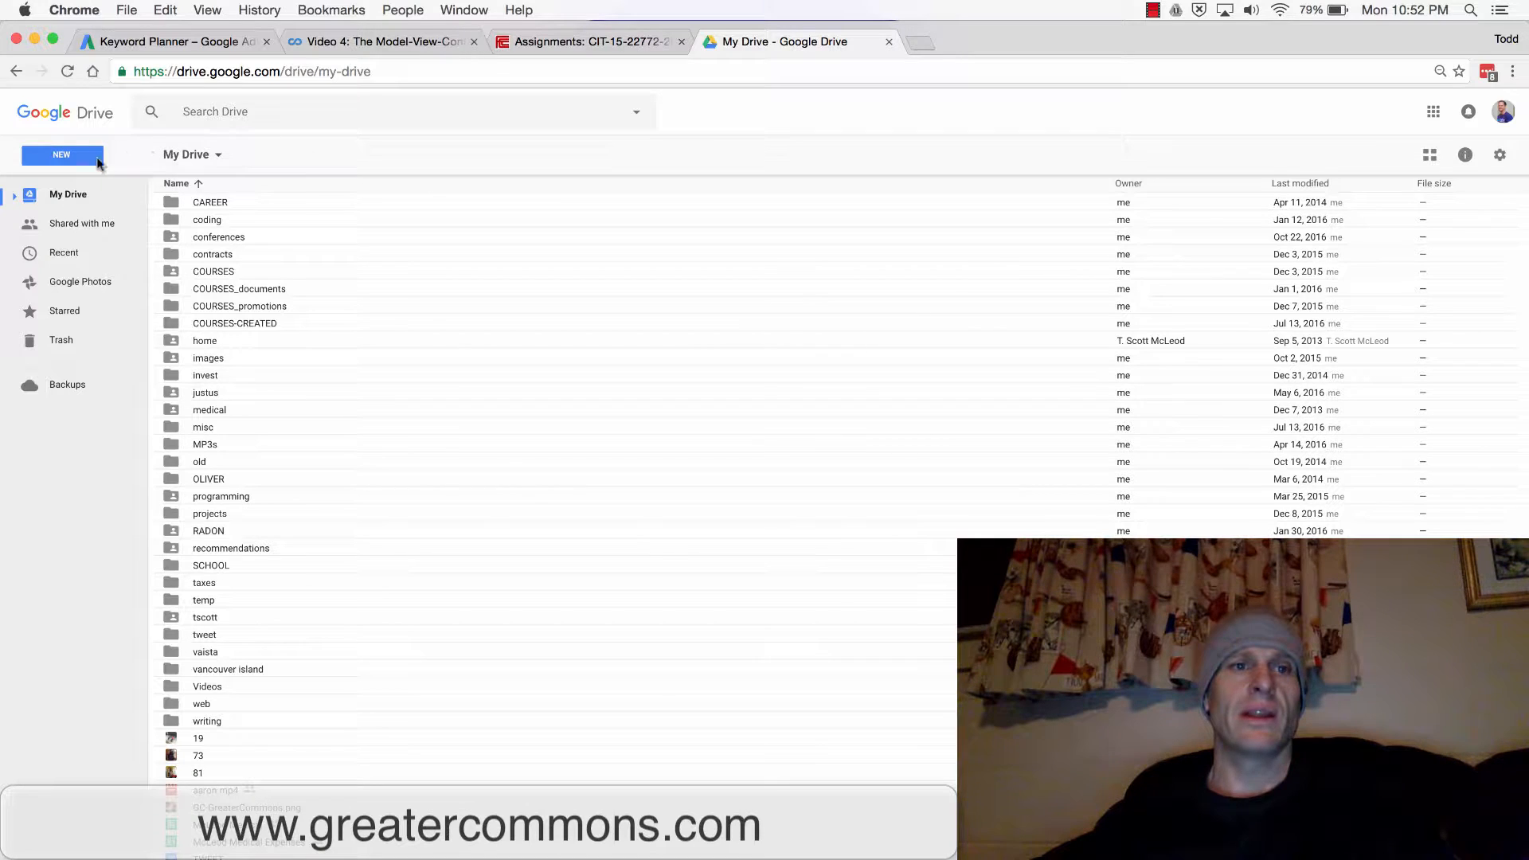
# Open the SCHOOL > 2017 Spring folder and bring up the New menu
pyautogui.click(62, 154)
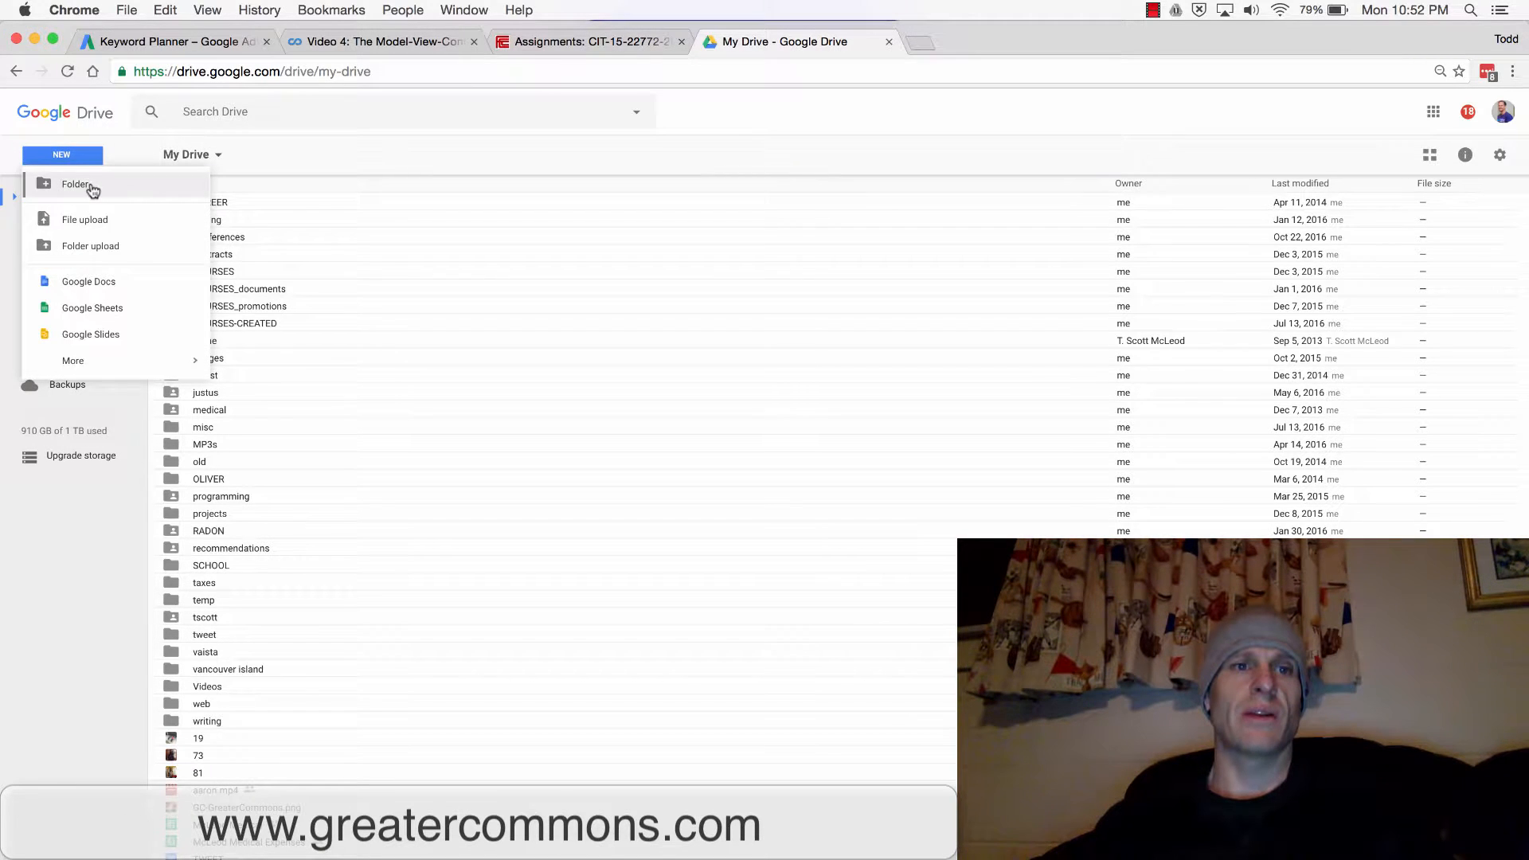
pyautogui.click(283, 375)
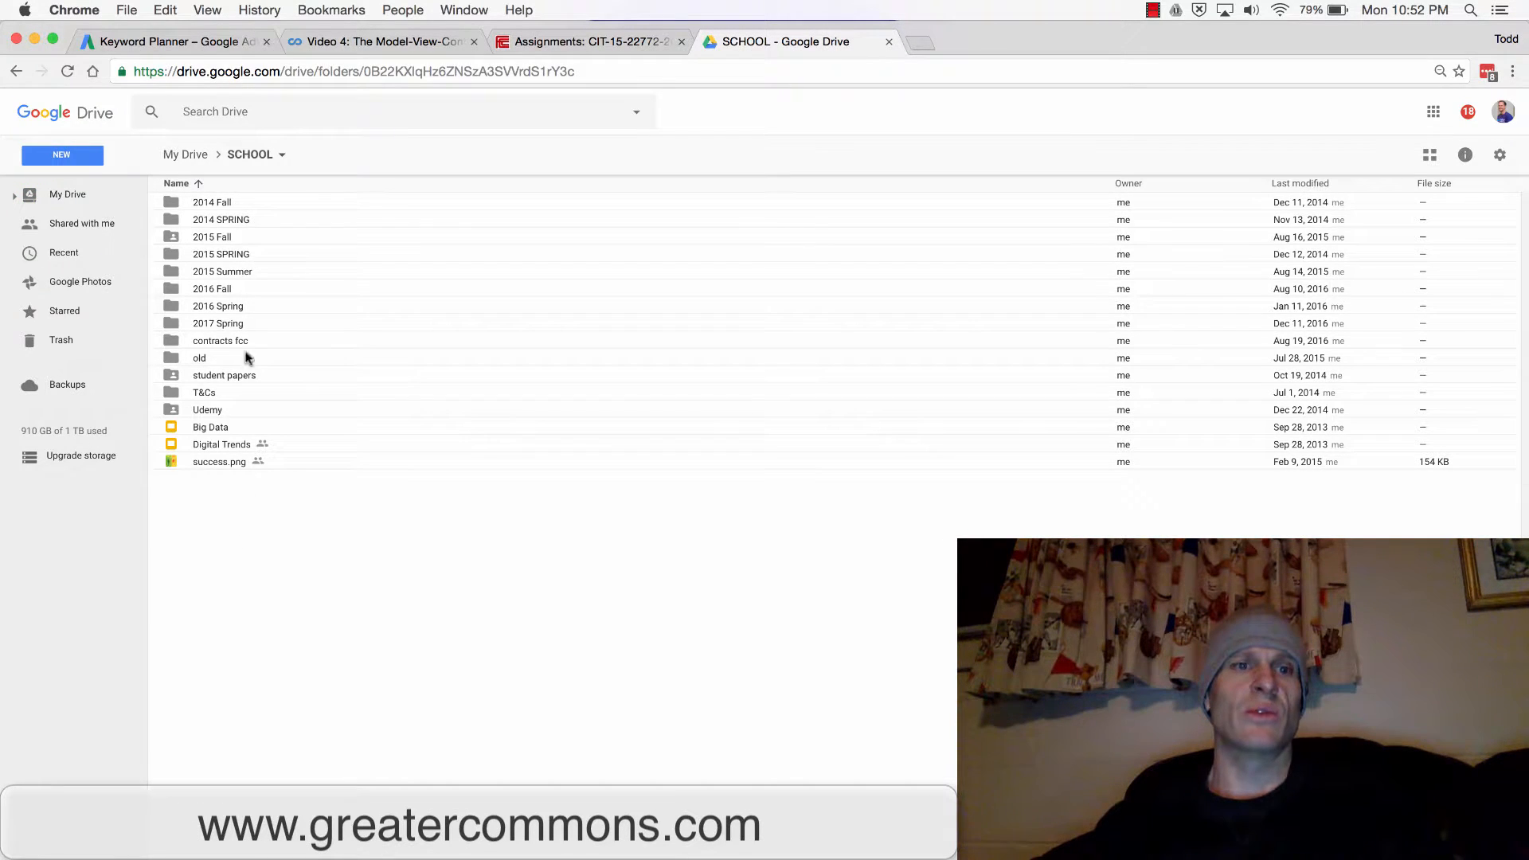
pyautogui.click(62, 154)
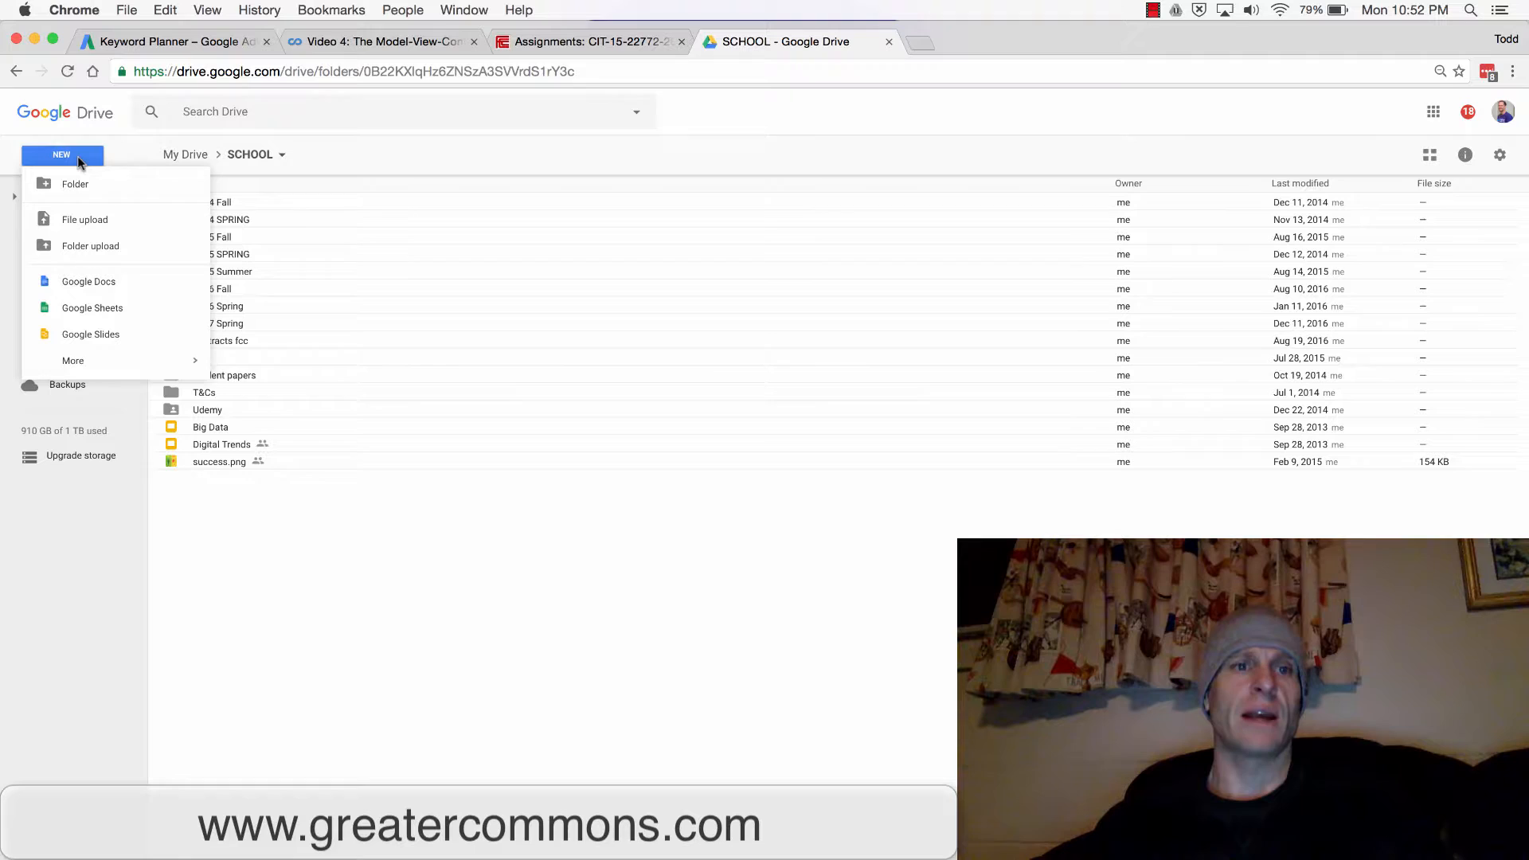
pyautogui.moveTo(75, 184)
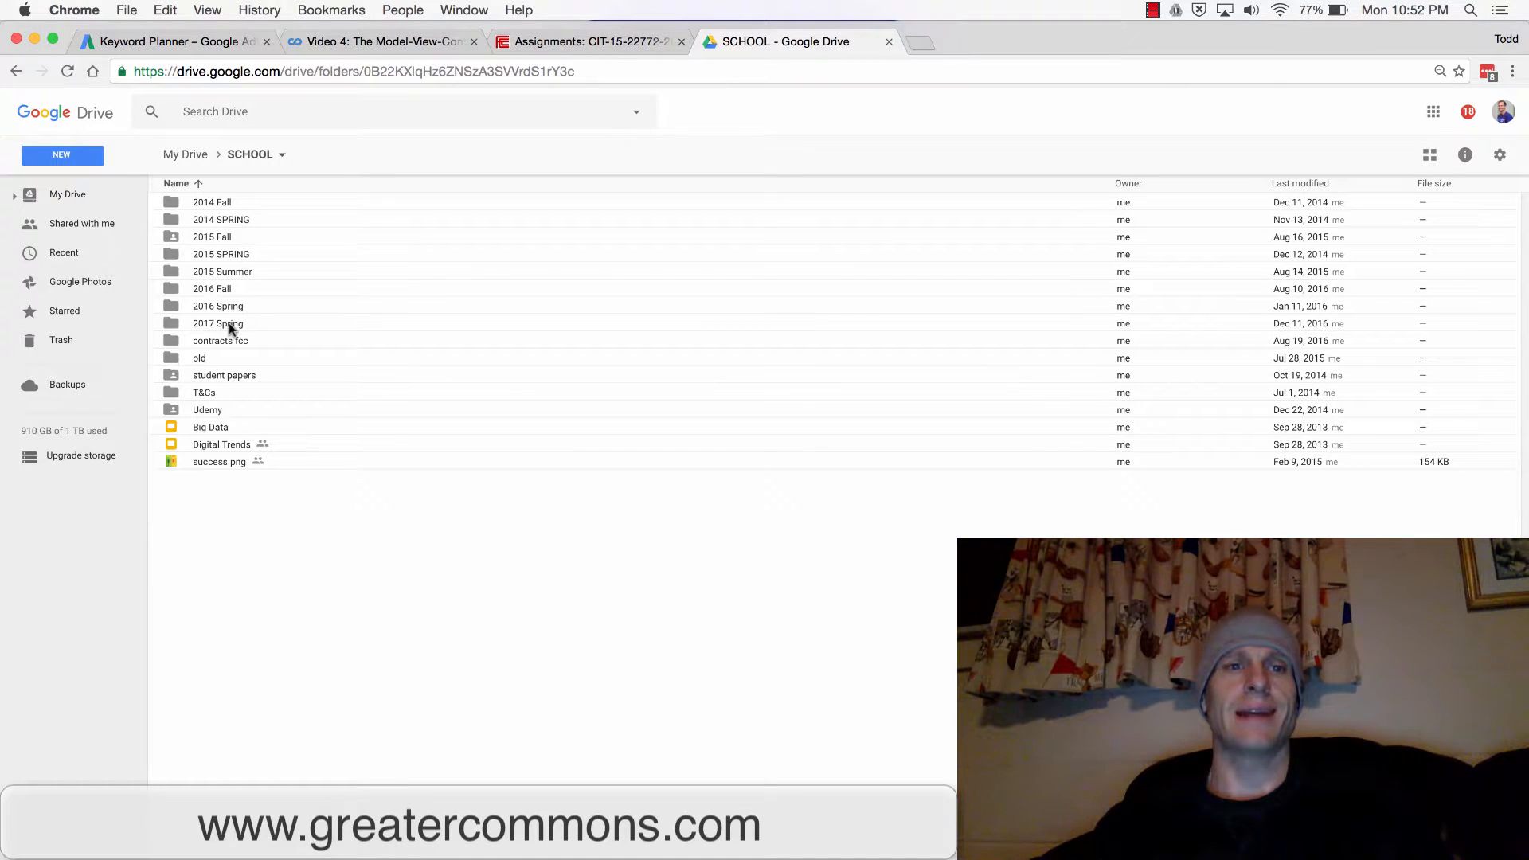
pyautogui.doubleClick(217, 322)
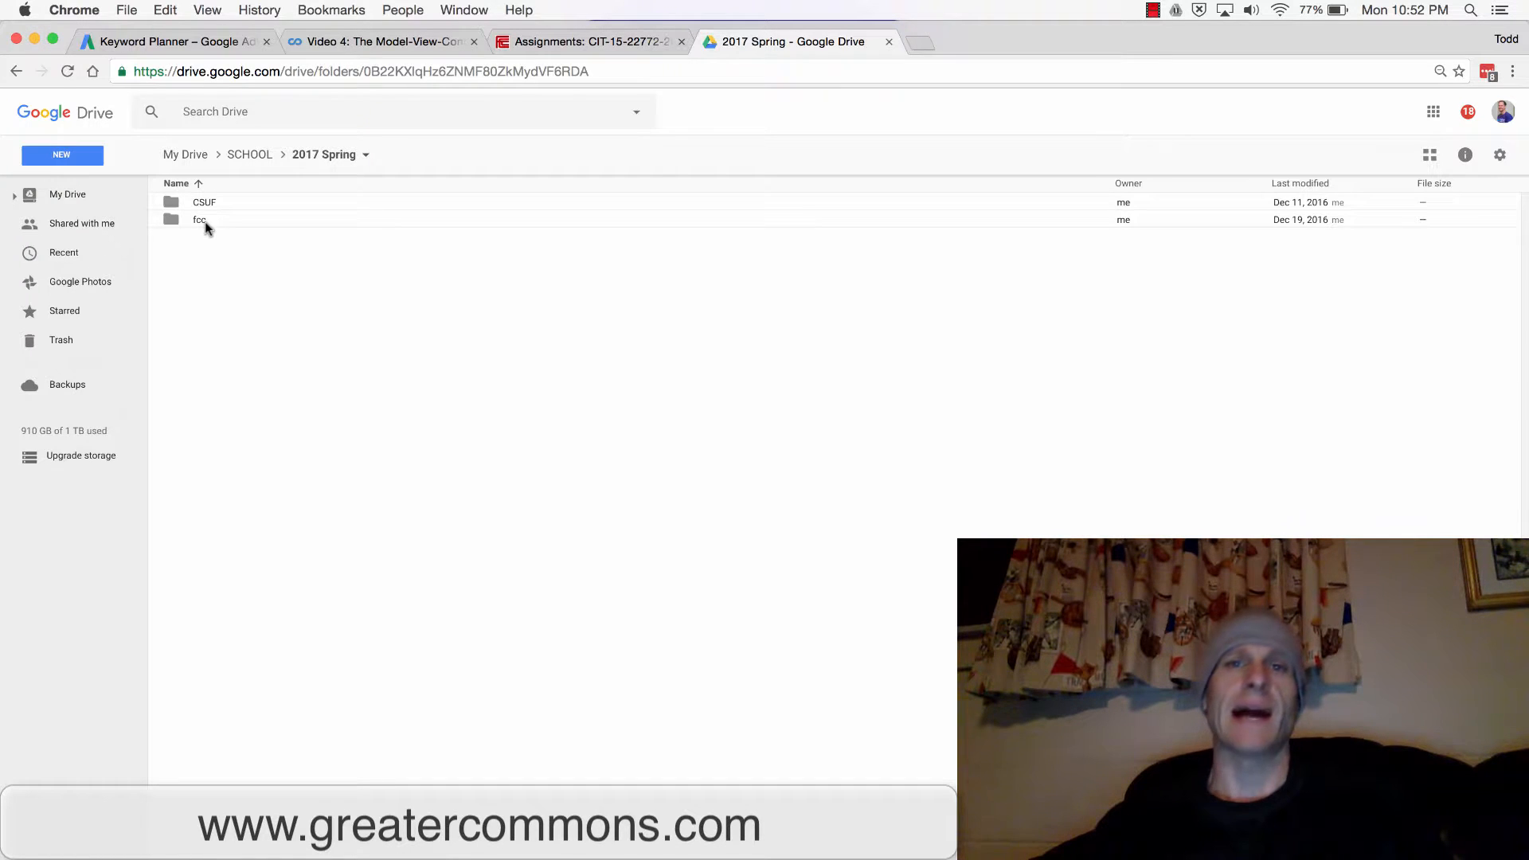
pyautogui.click(61, 154)
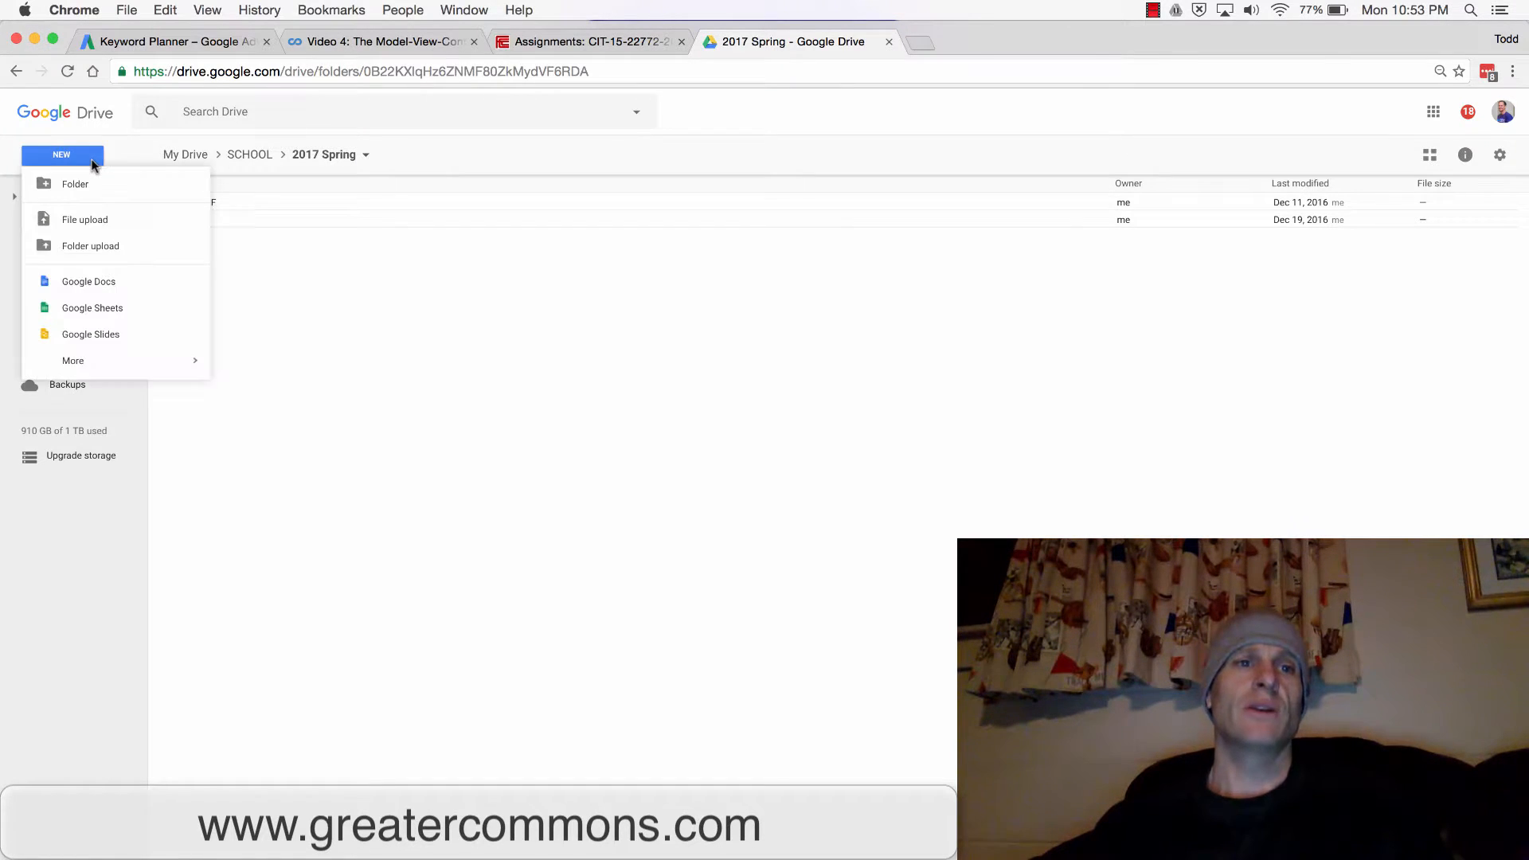
pyautogui.moveTo(97, 191)
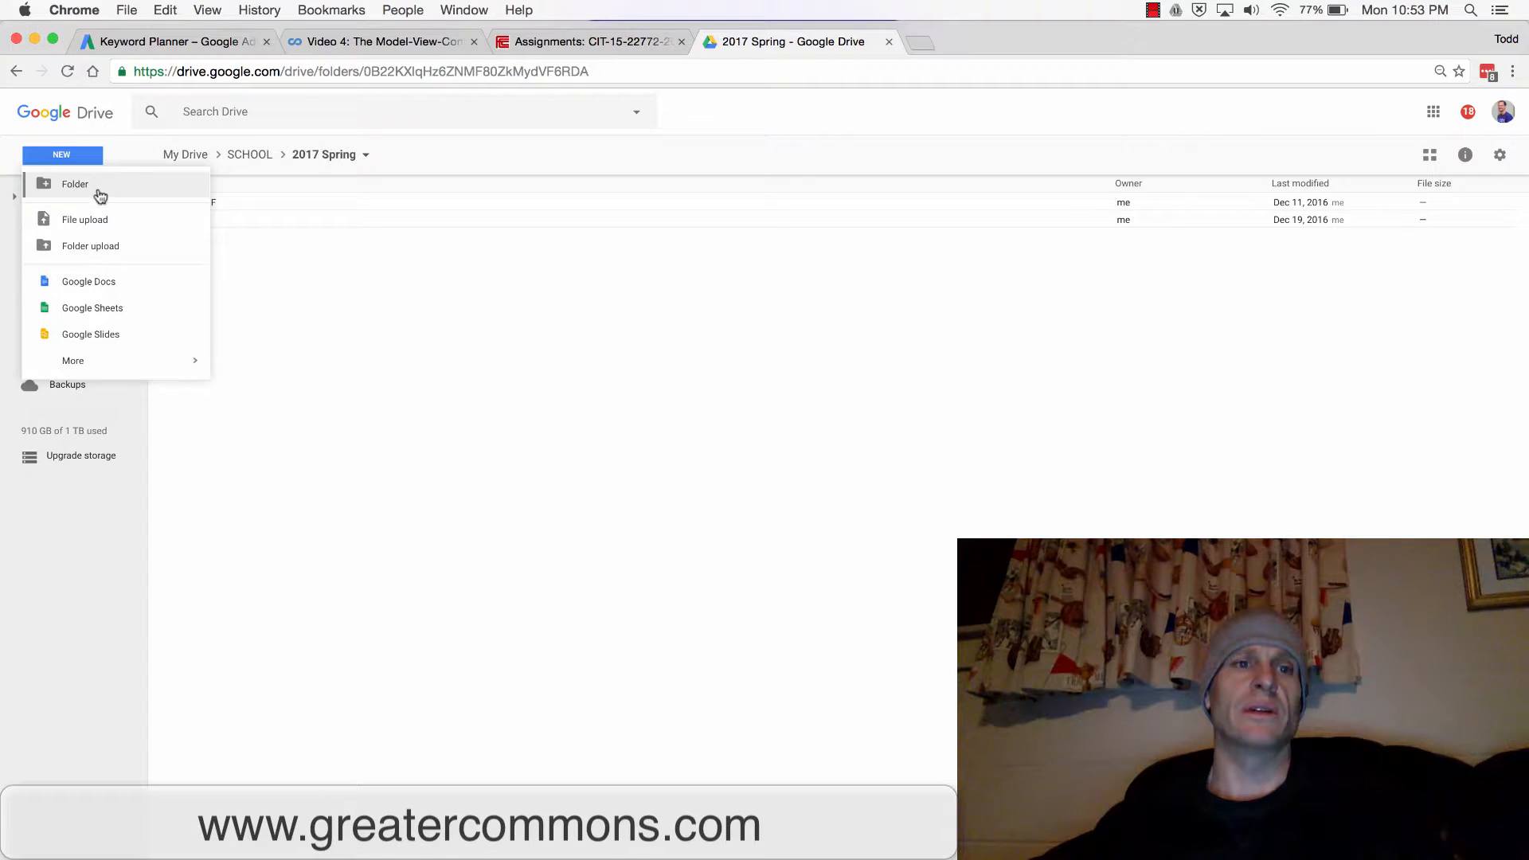
pyautogui.moveTo(88, 281)
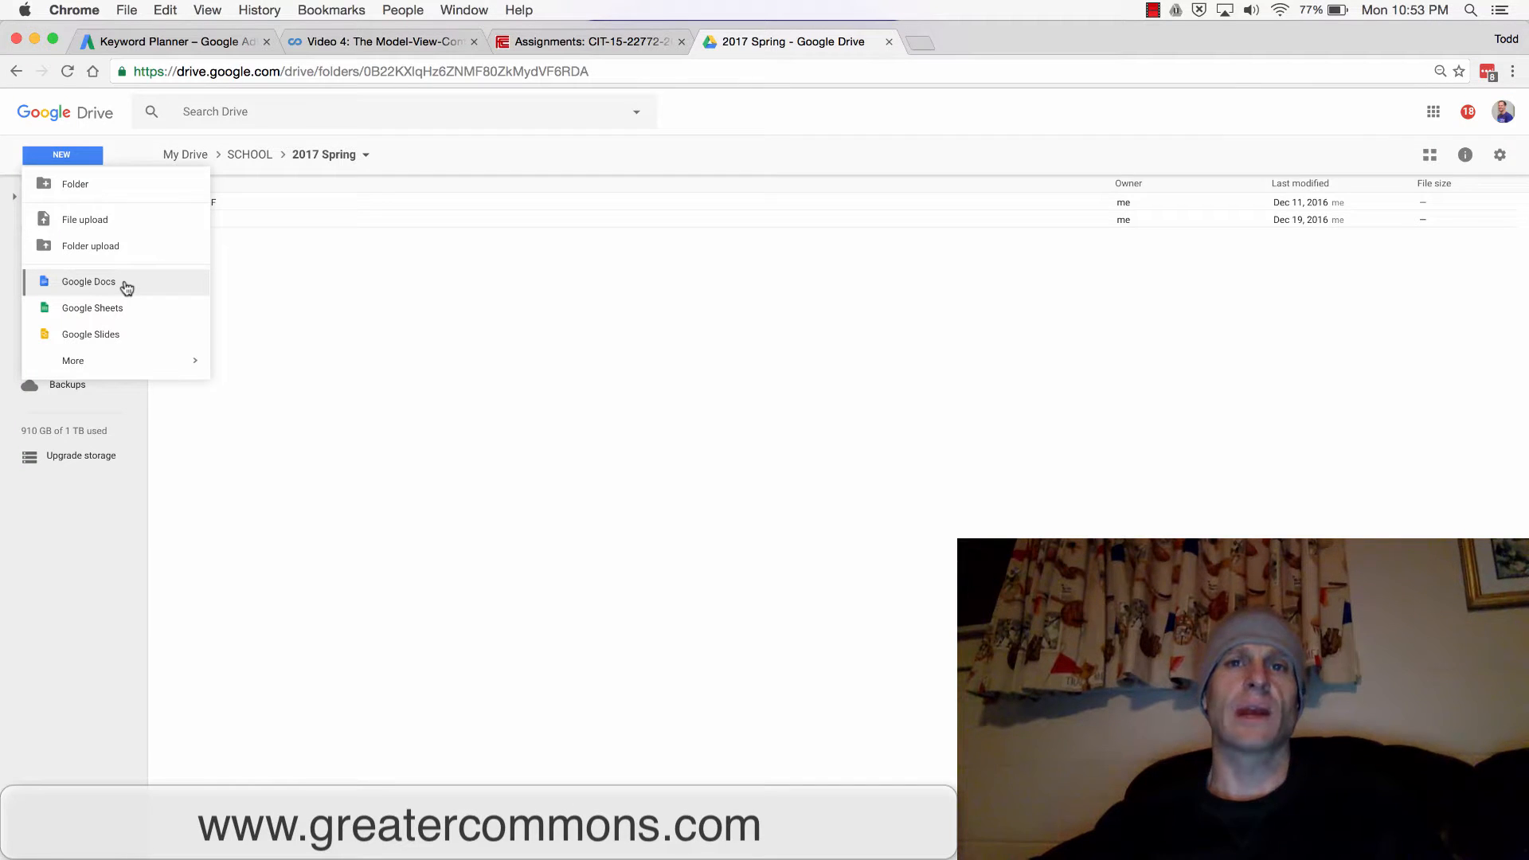
# Create a Google Doc listing 'eat pizza' and 'graduate with a master's degree in pizza making'
pyautogui.click(87, 282)
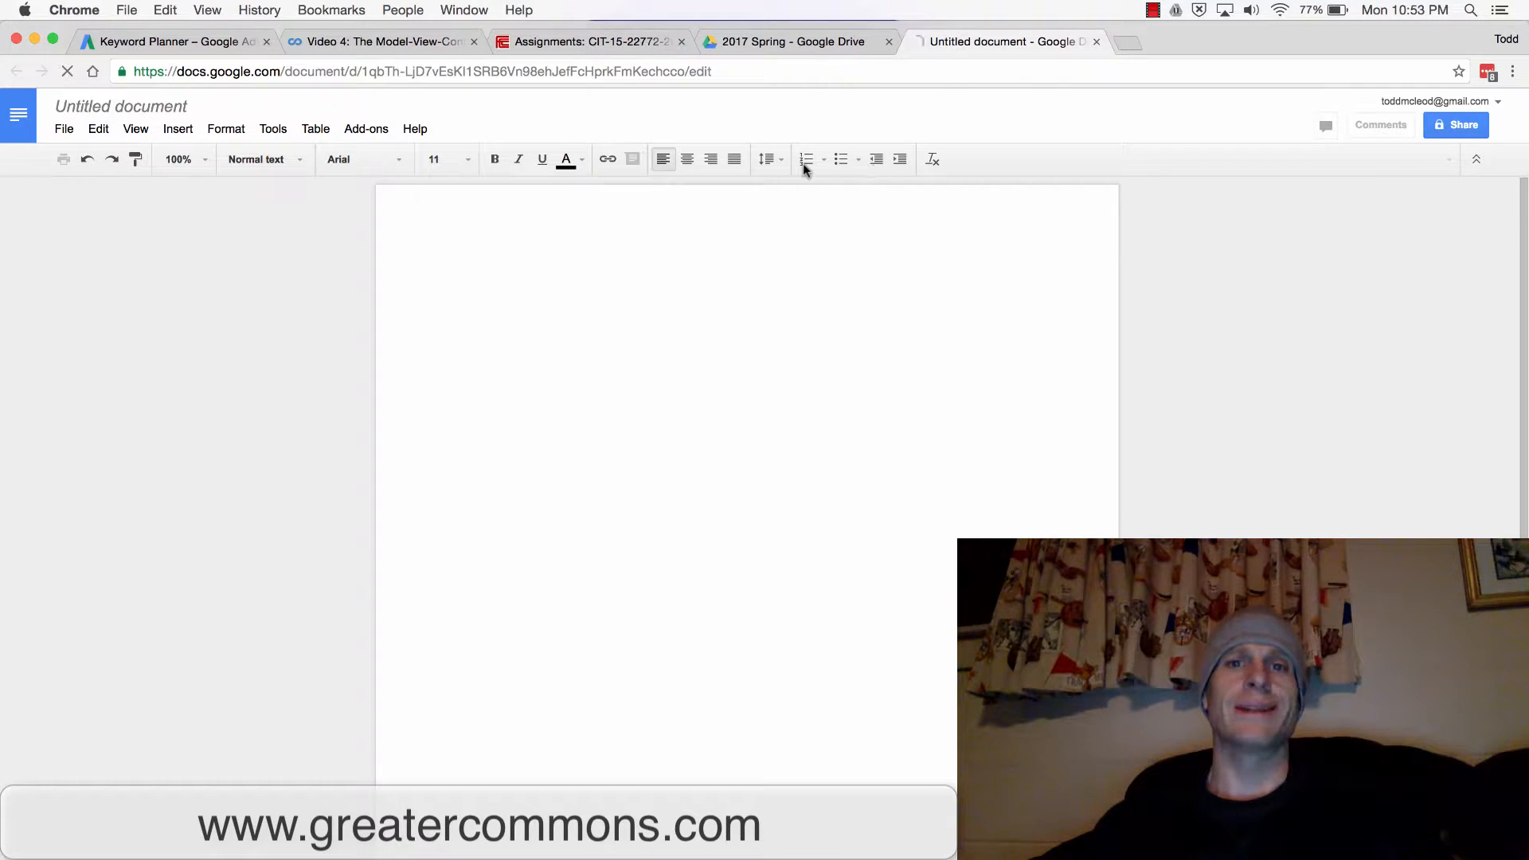
pyautogui.moveTo(806, 159)
pyautogui.write('eat pizza')
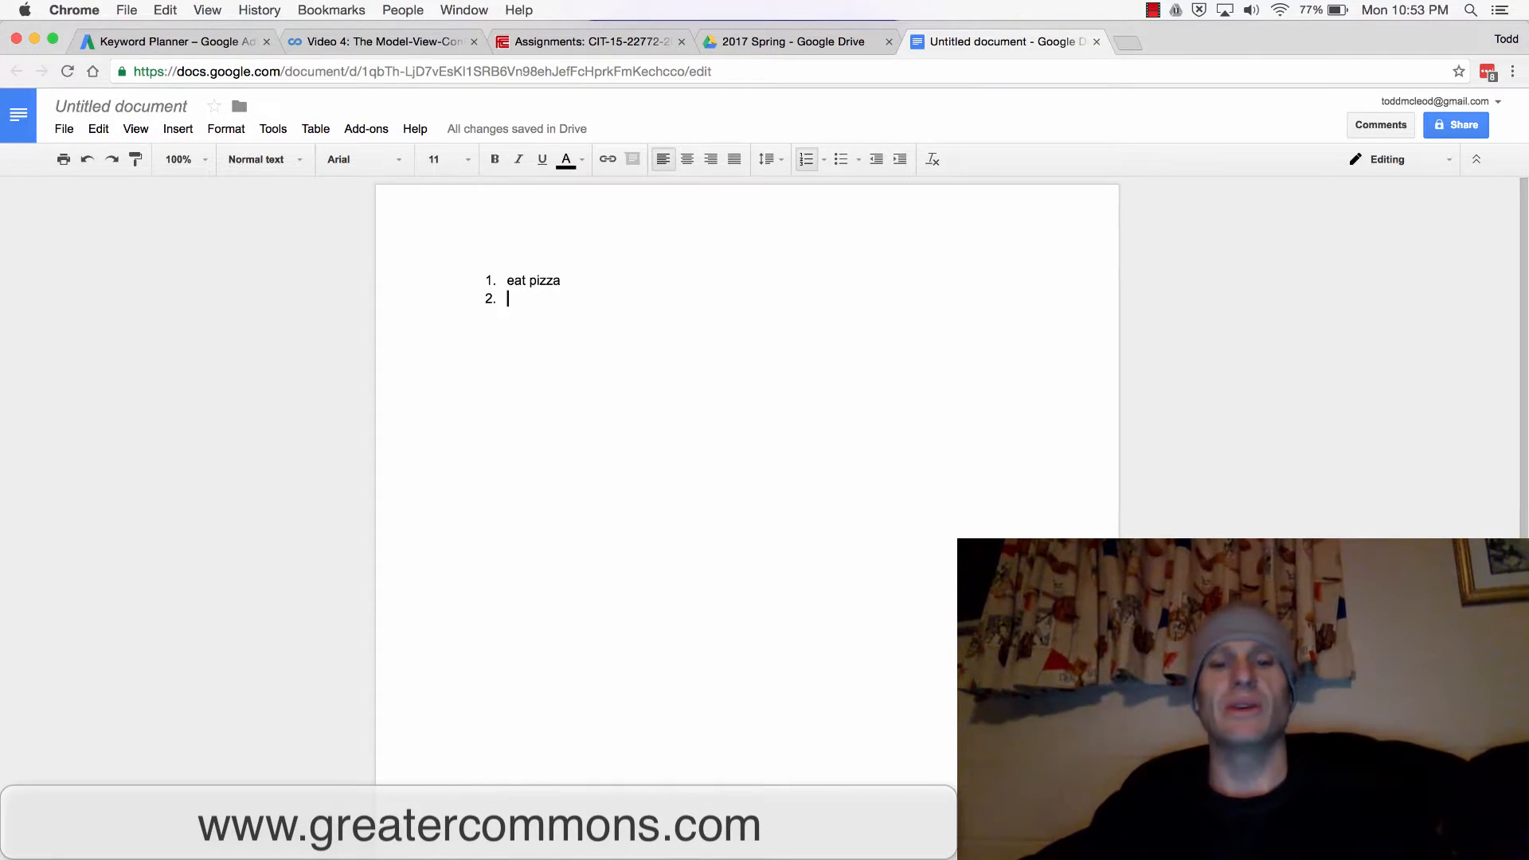
pyautogui.write('graduate with')
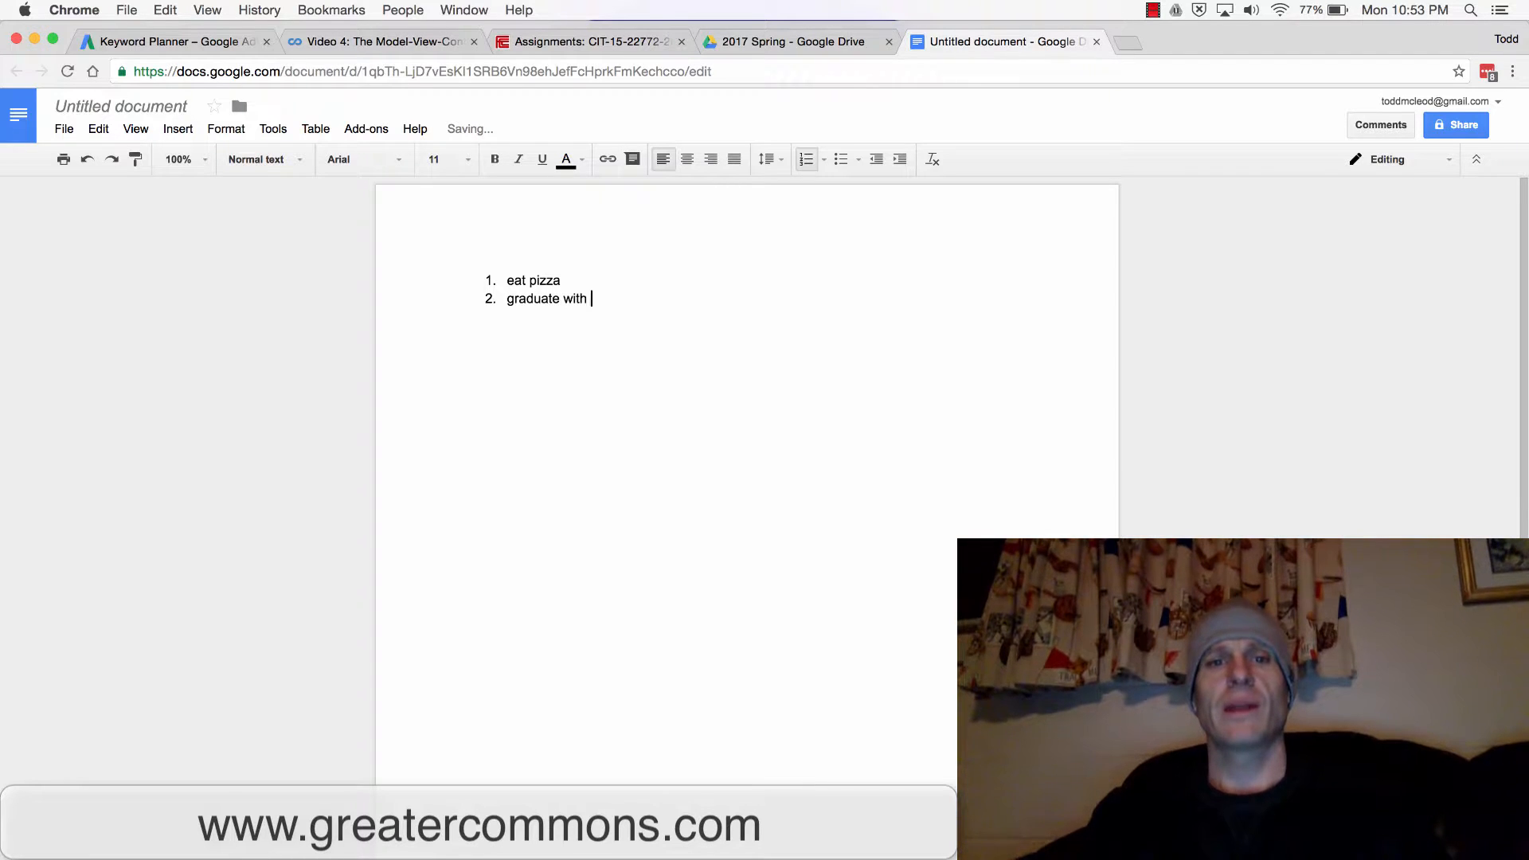
pyautogui.write("a master's degree")
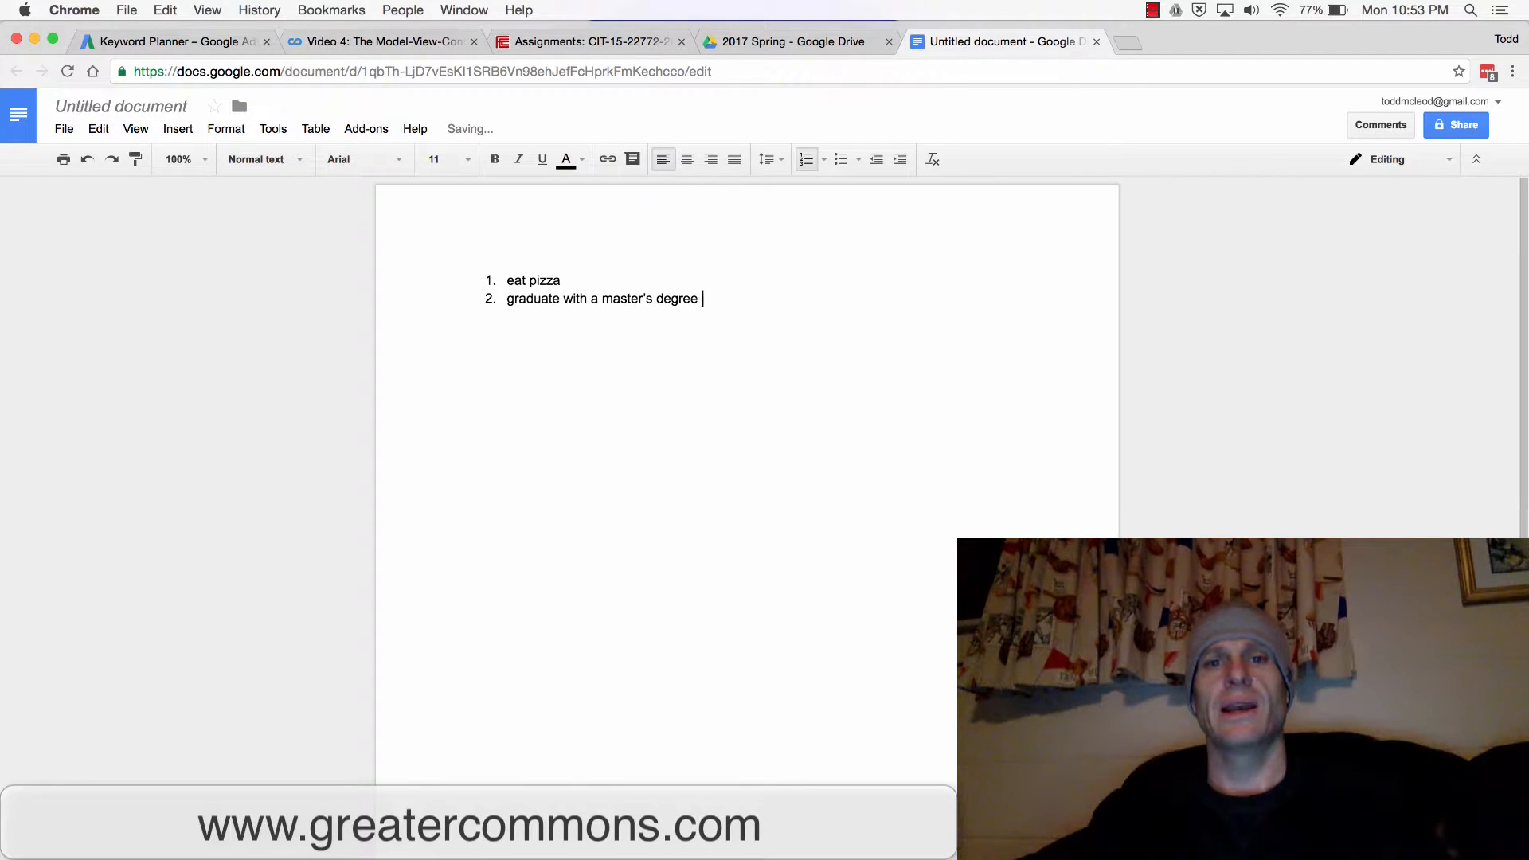
pyautogui.write('in pia')
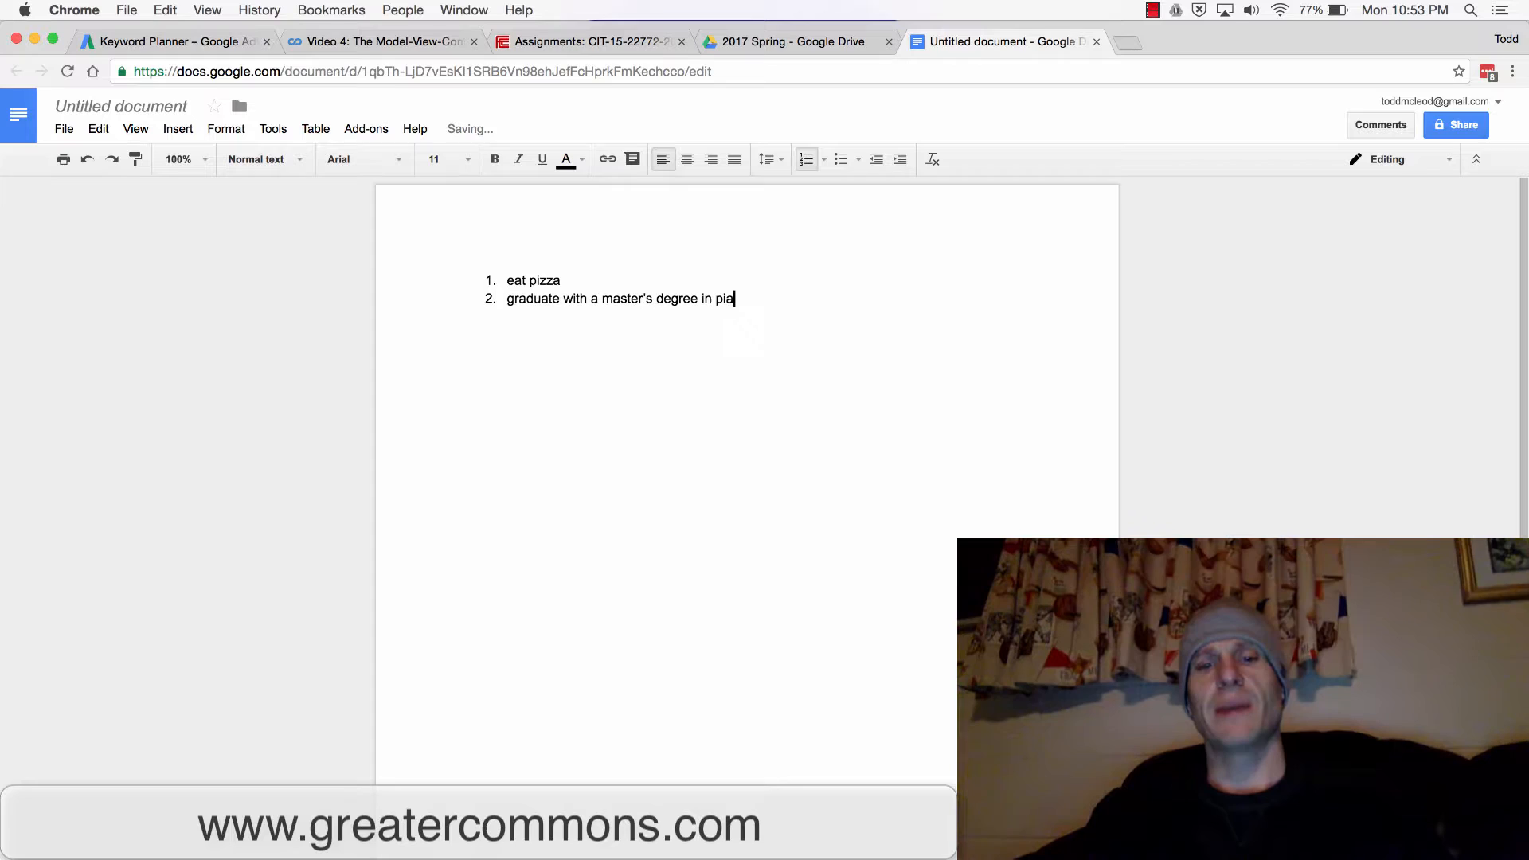
pyautogui.write('zza making')
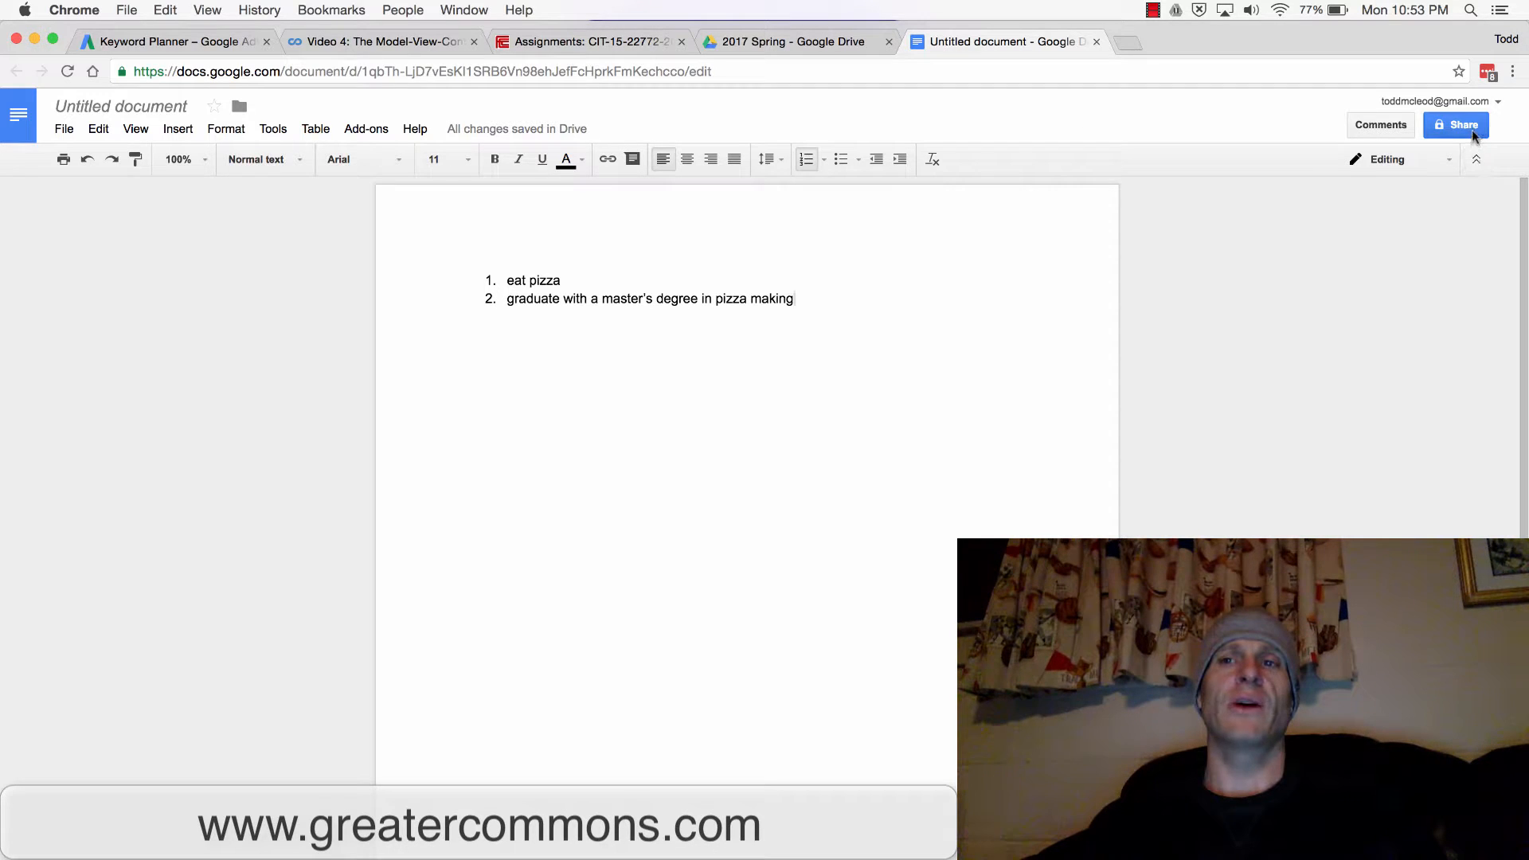
# Name the document 'goals'
pyautogui.click(1455, 125)
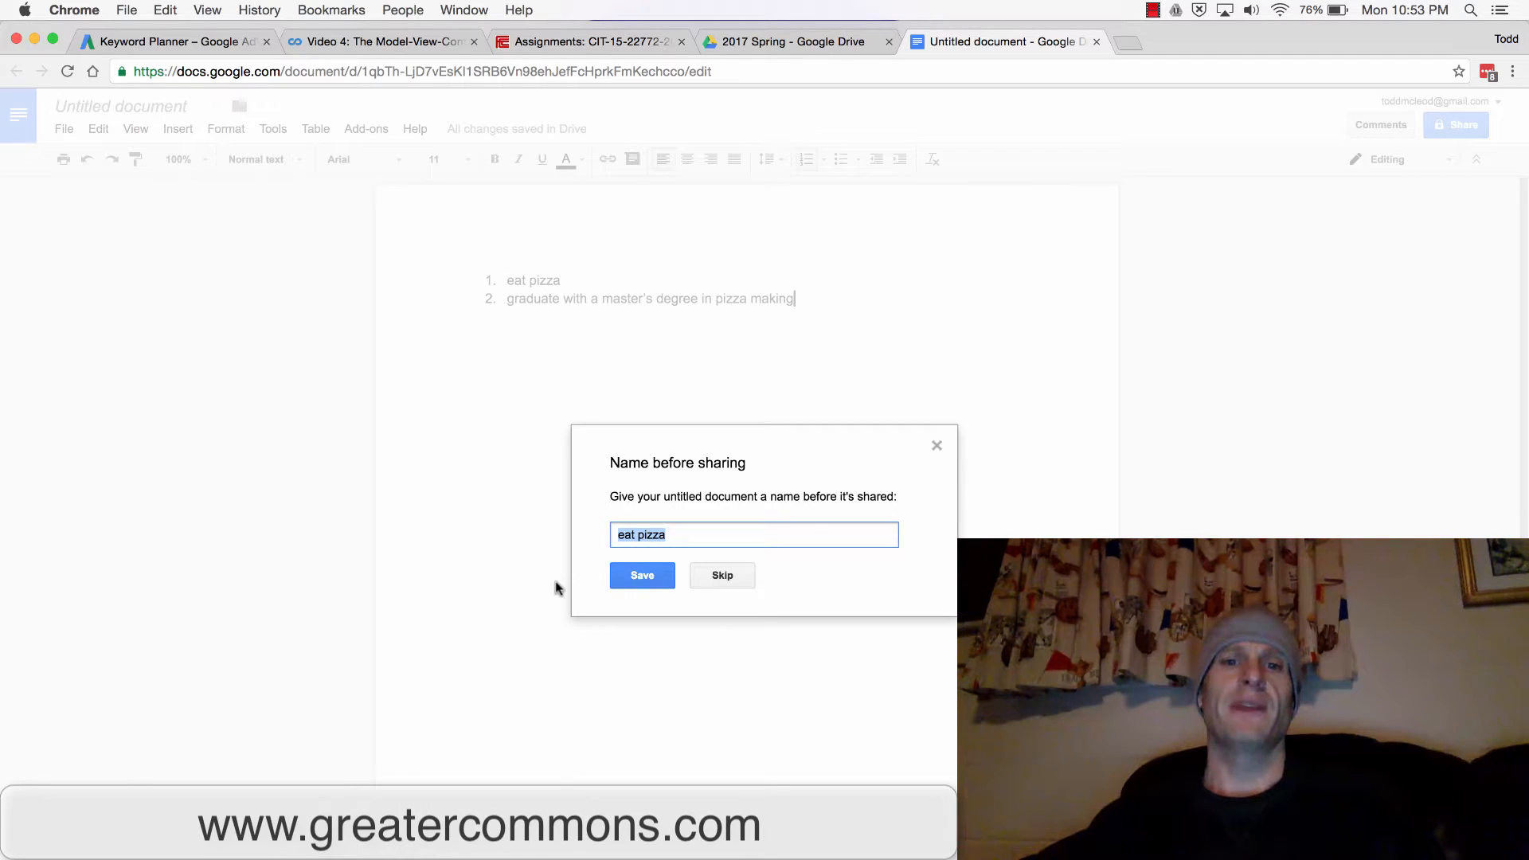
pyautogui.write('goals')
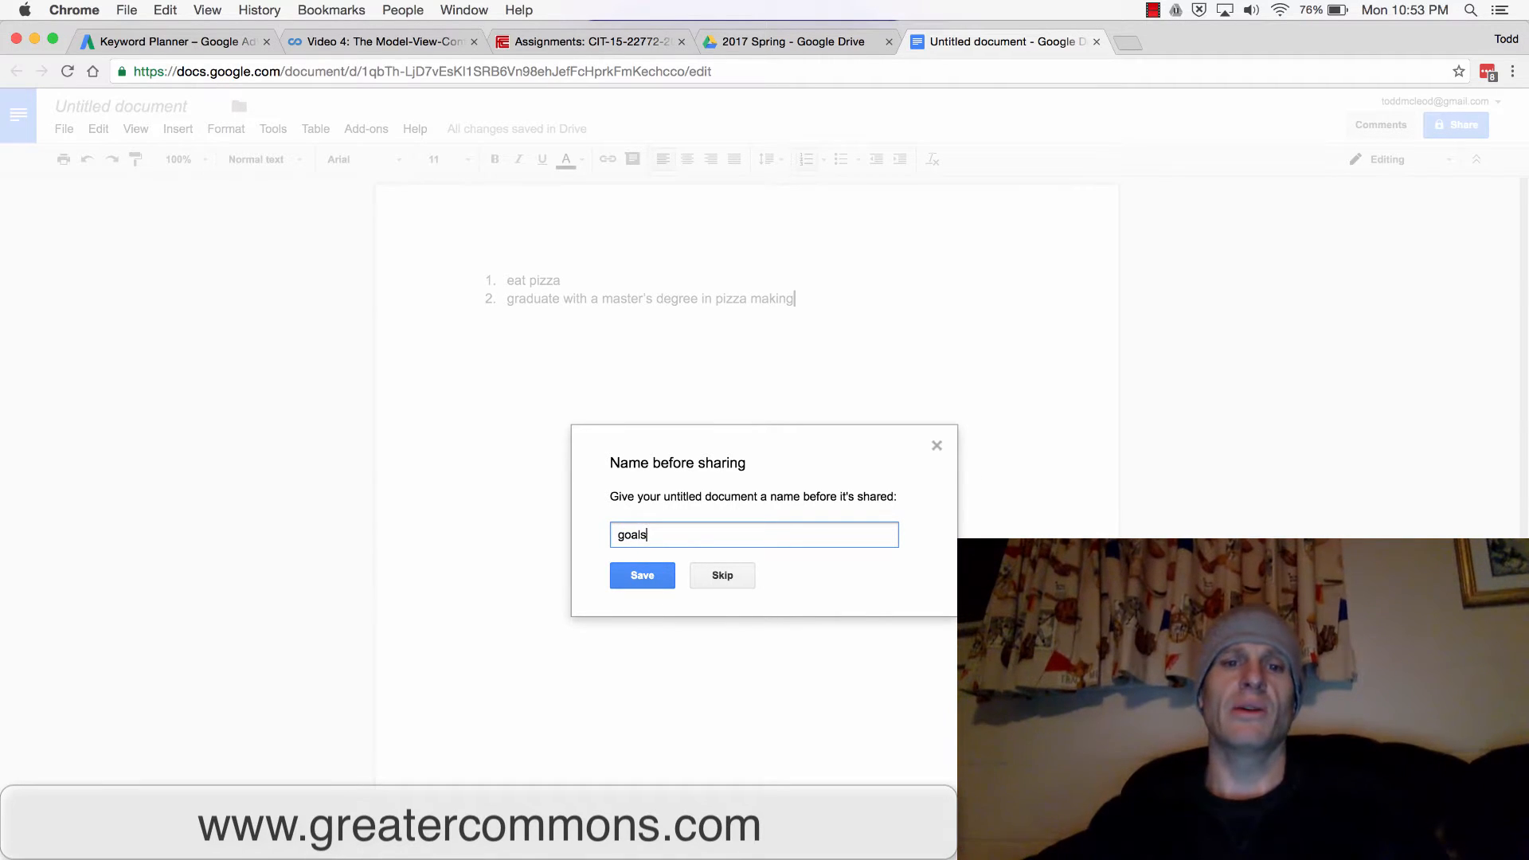
pyautogui.click(642, 574)
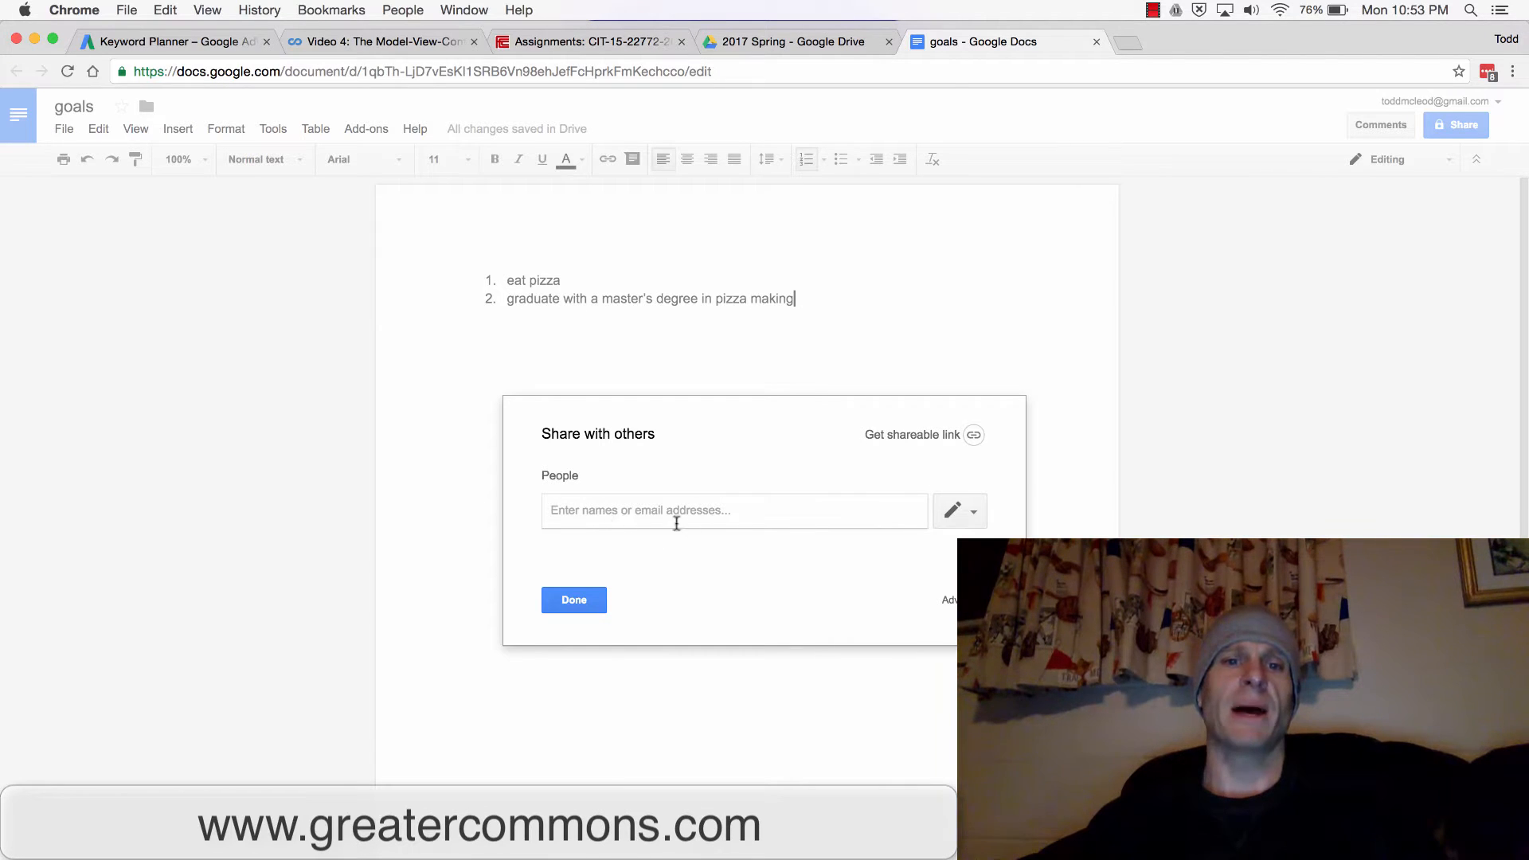
pyautogui.moveTo(974, 435)
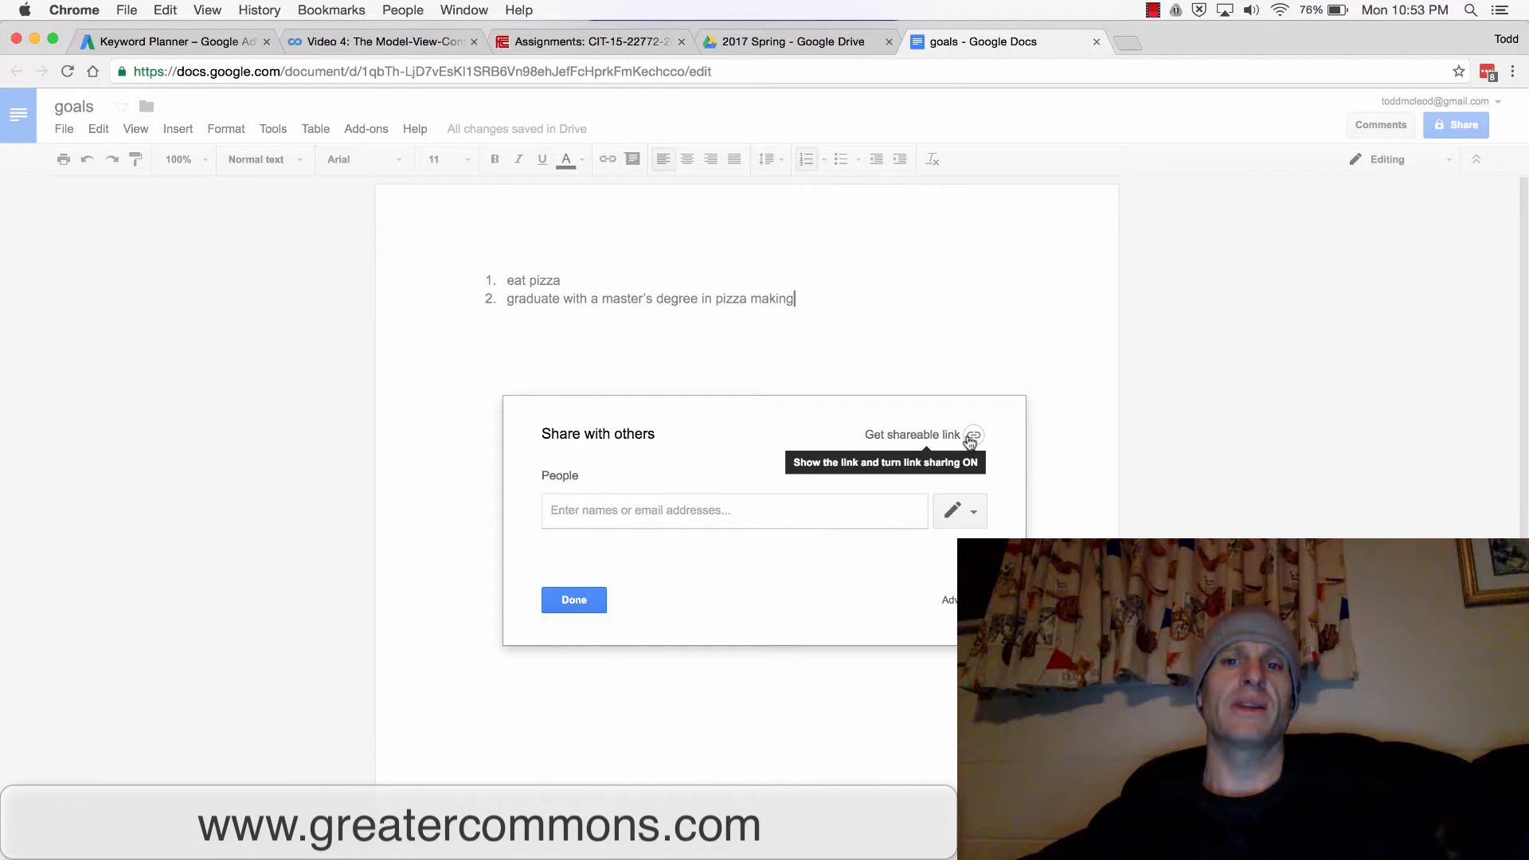
# Turn on link sharing and copy the document's view link
pyautogui.click(973, 434)
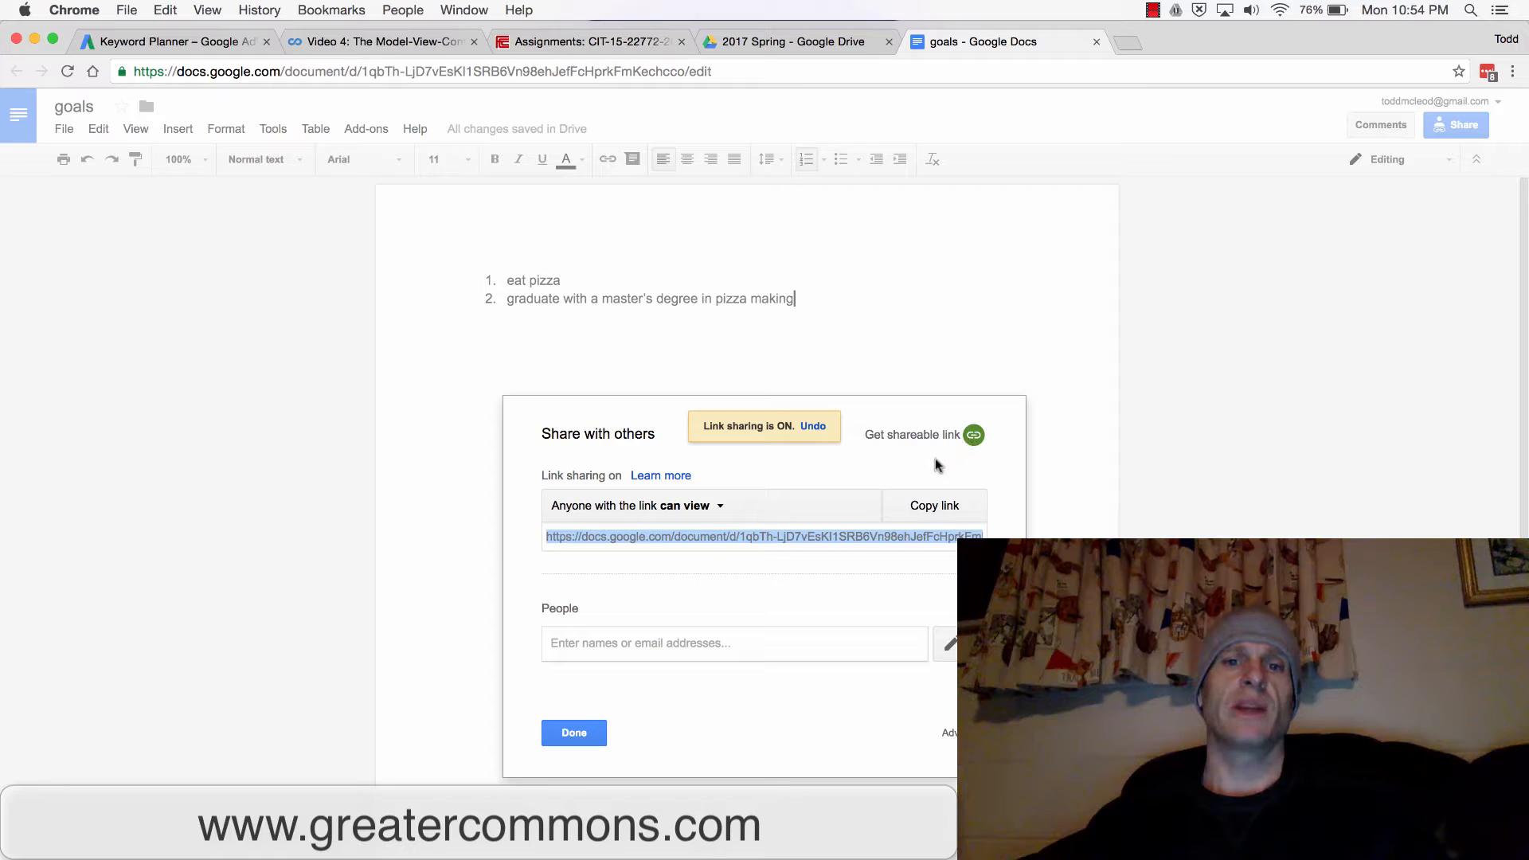
pyautogui.click(933, 505)
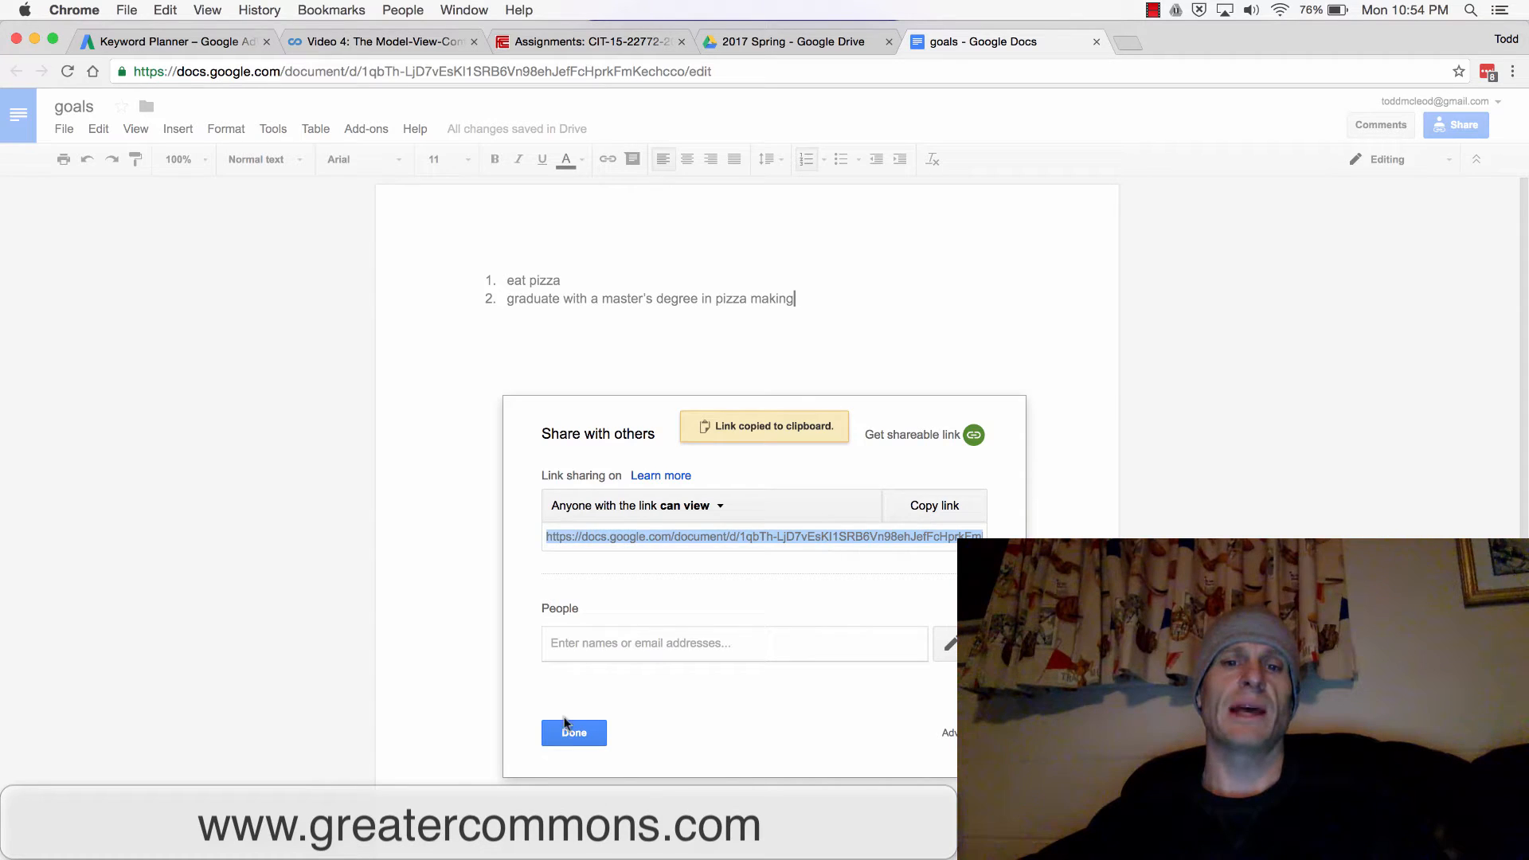
pyautogui.click(574, 733)
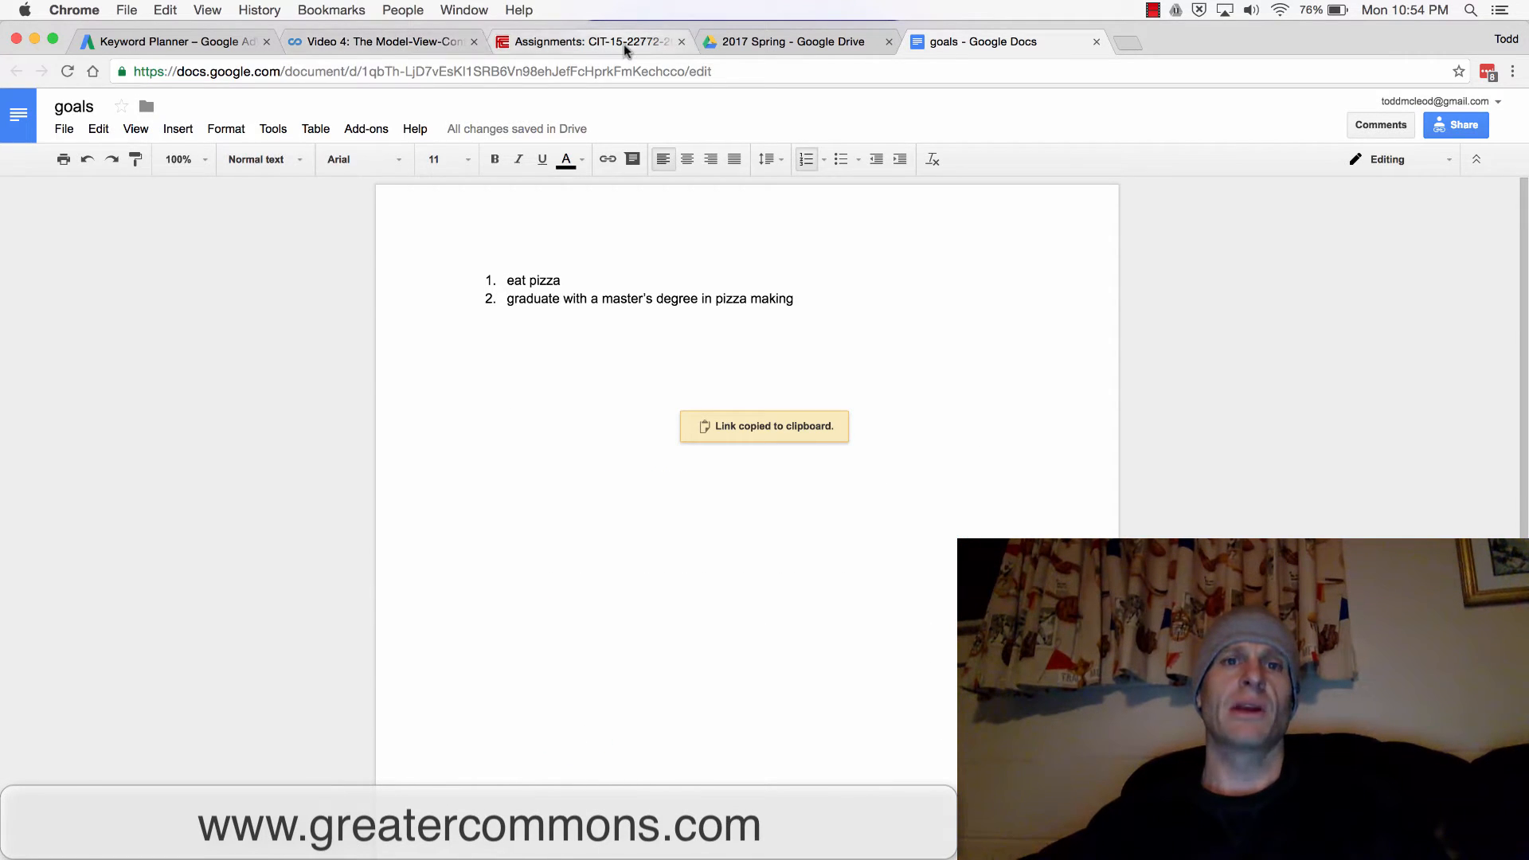
# Check the WEEK 02 - Your goals assignment in the Canvas course
pyautogui.click(590, 42)
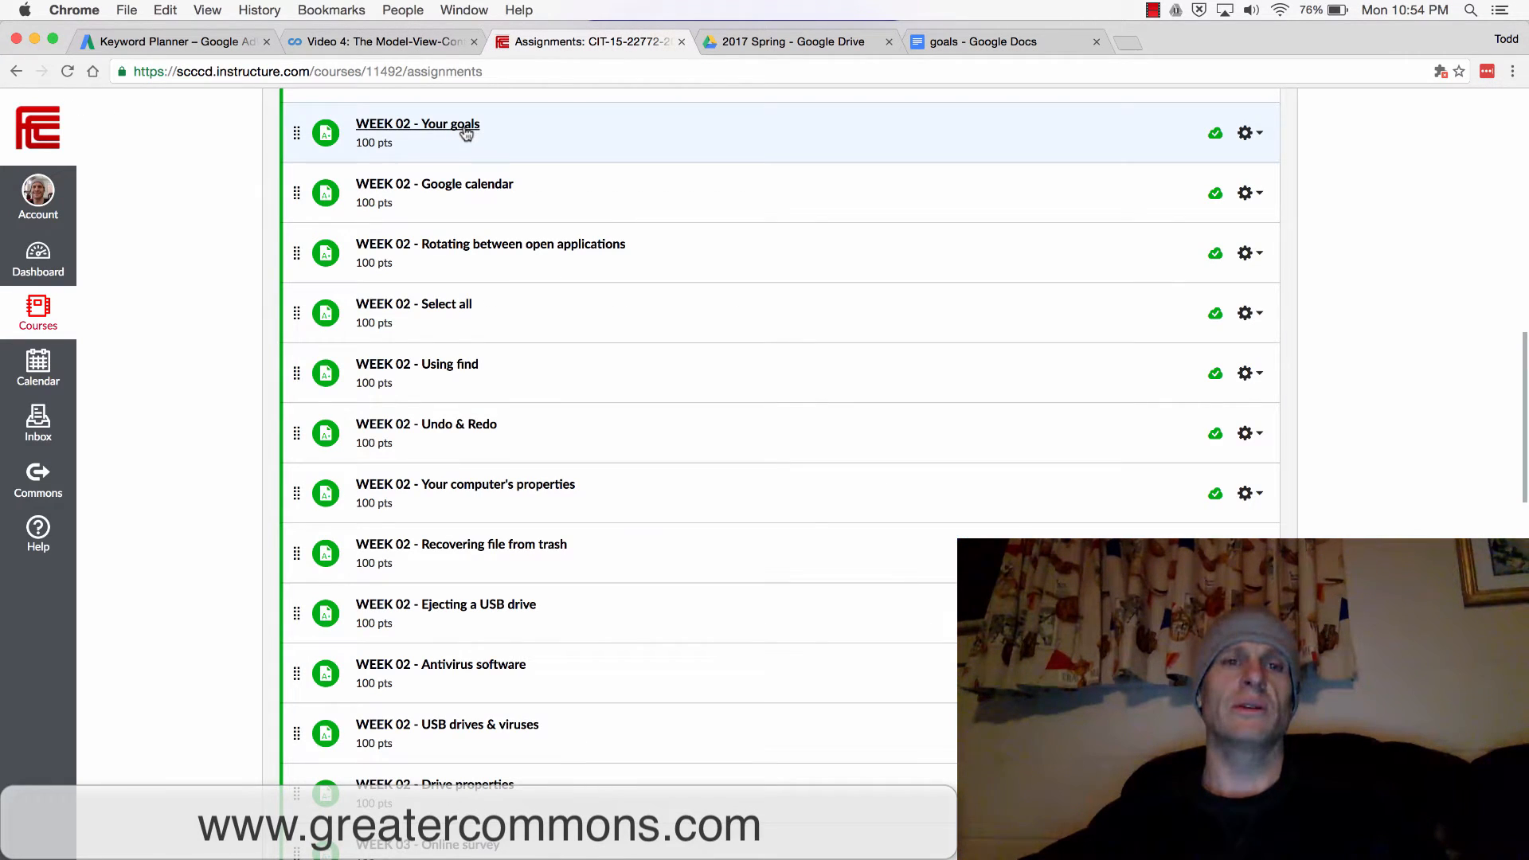
pyautogui.click(418, 122)
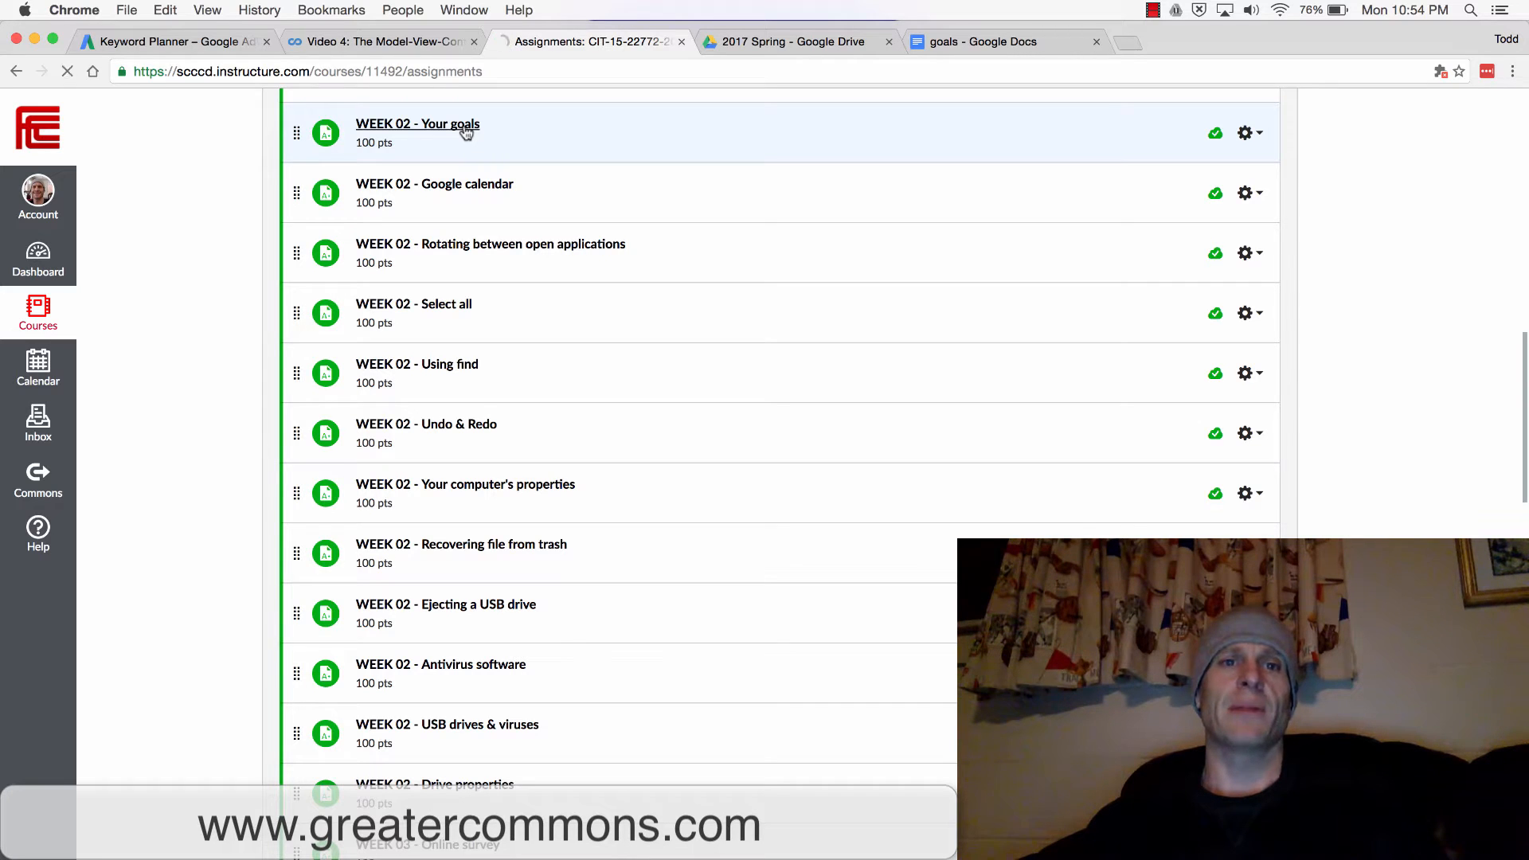
pyautogui.click(417, 124)
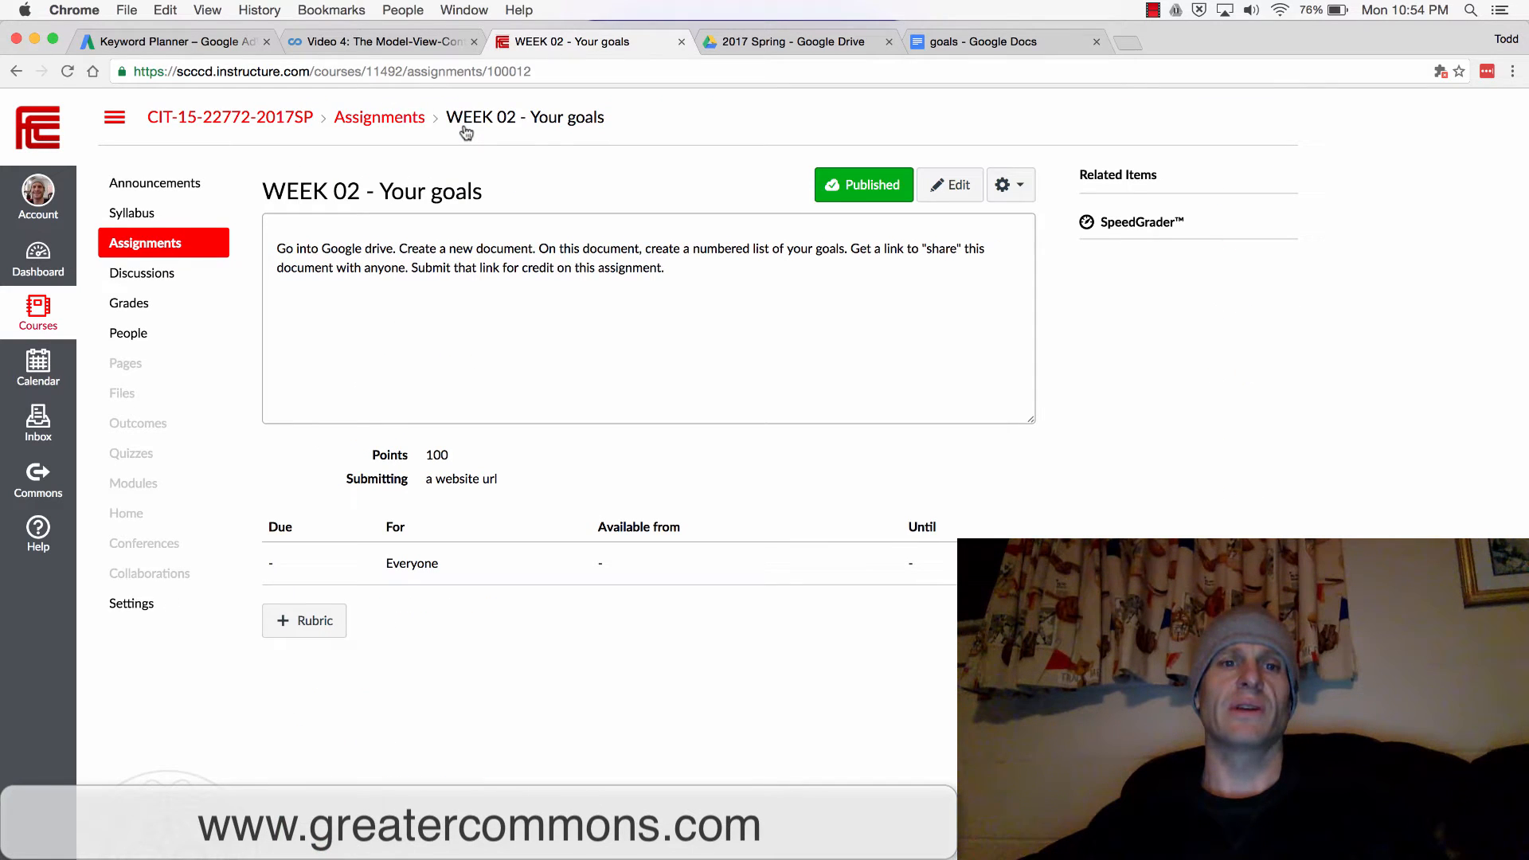
pyautogui.moveTo(434, 479)
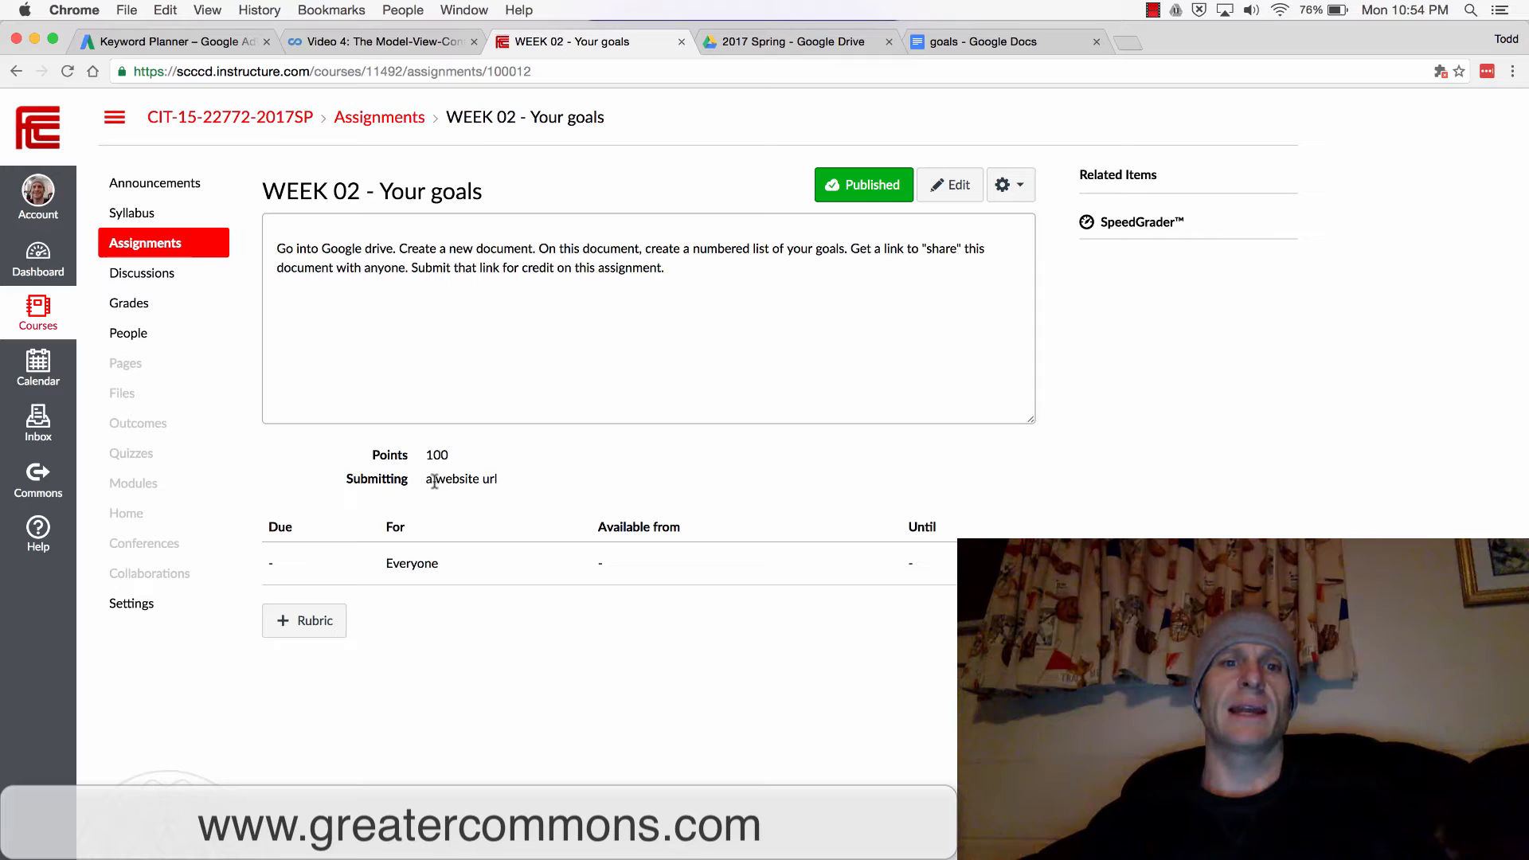
pyautogui.moveTo(131, 603)
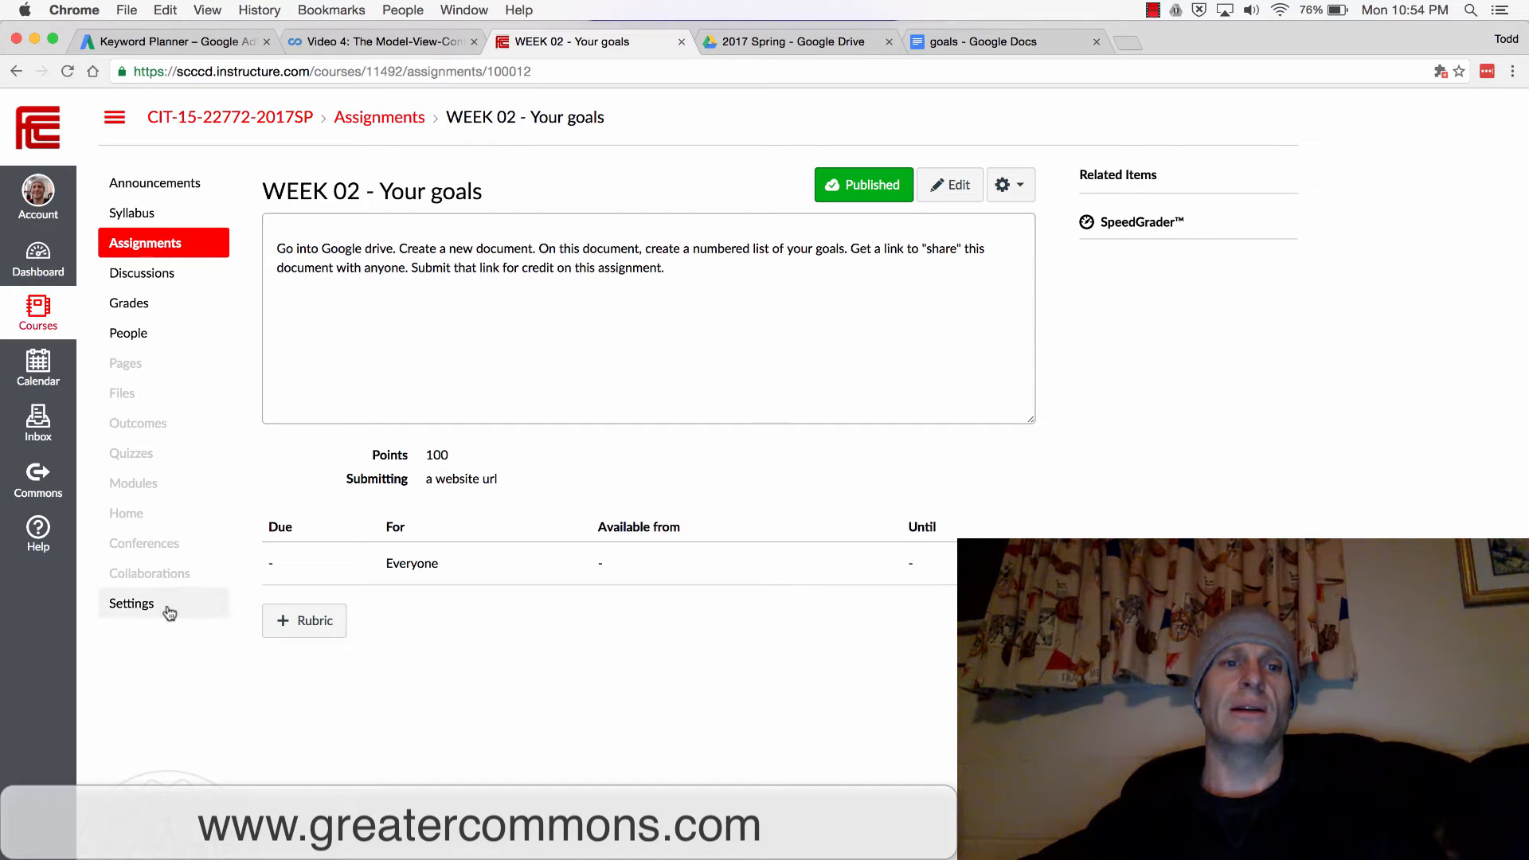
# Enter Student View from course settings and open the goals assignment
pyautogui.click(131, 602)
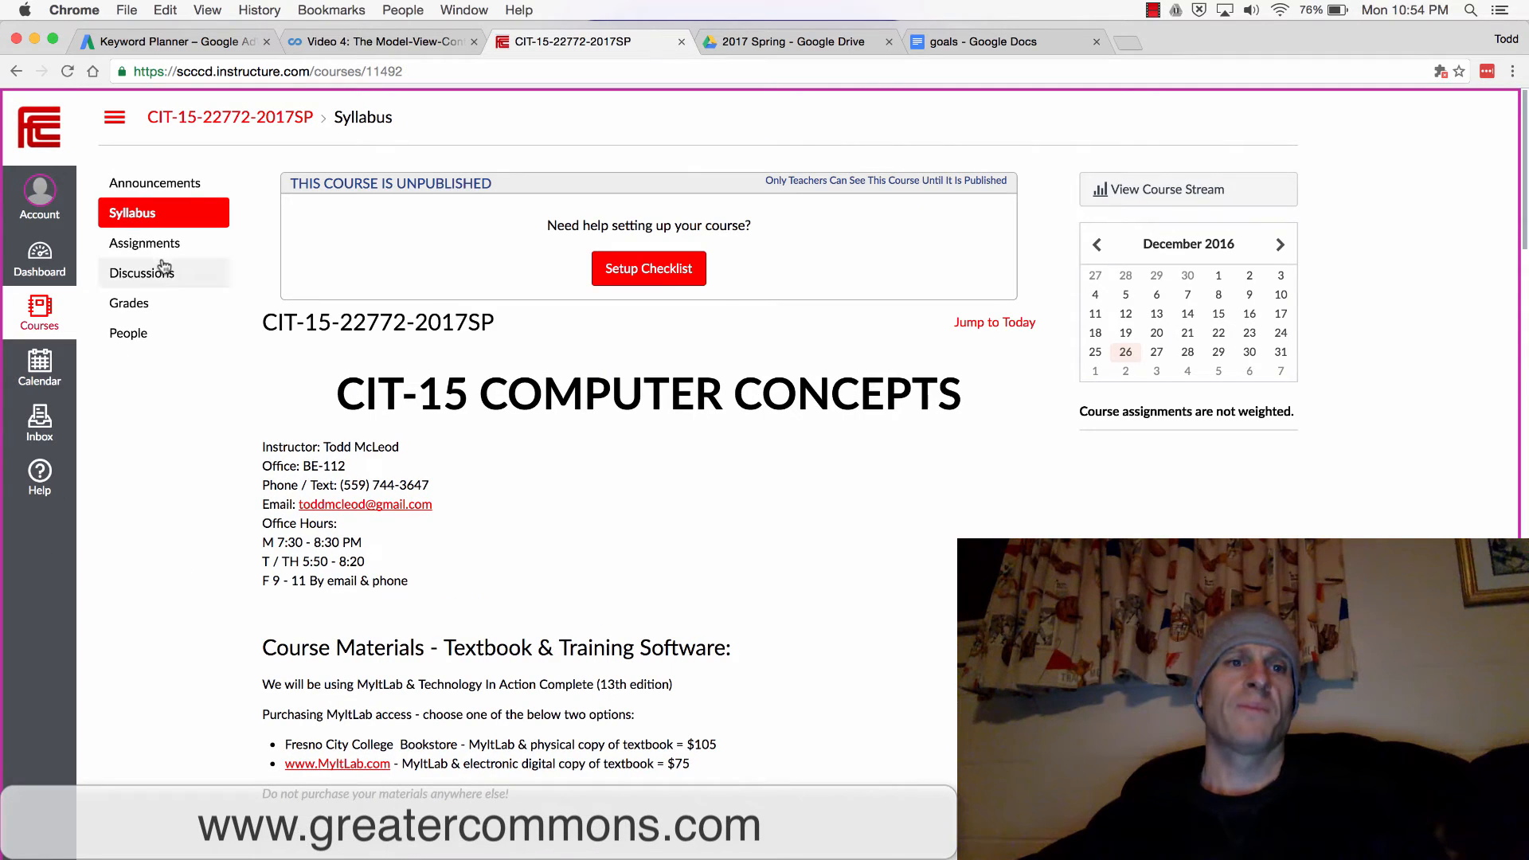
pyautogui.click(144, 243)
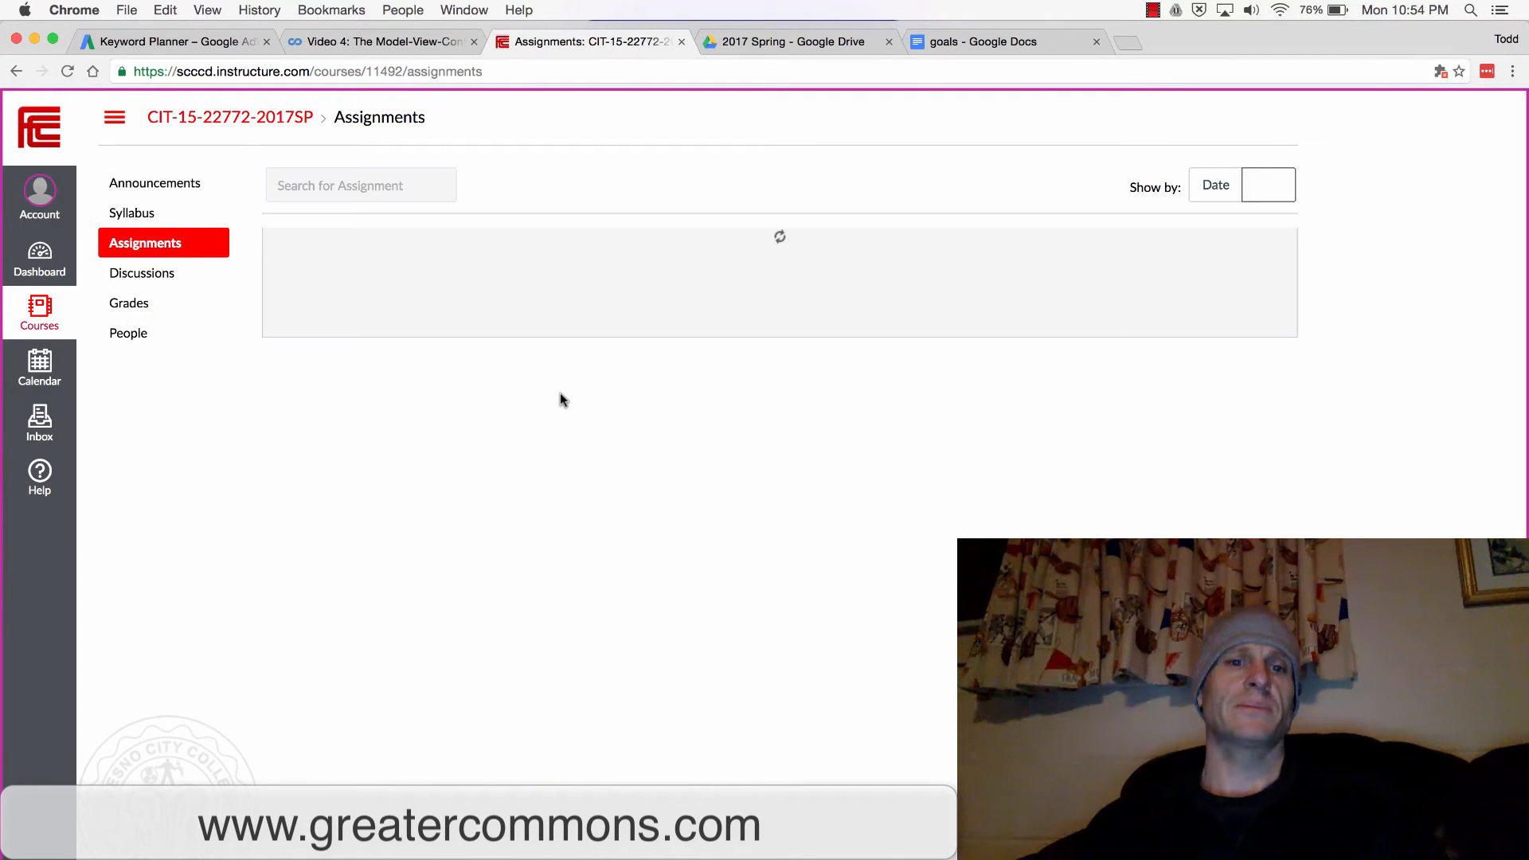
pyautogui.click(1268, 185)
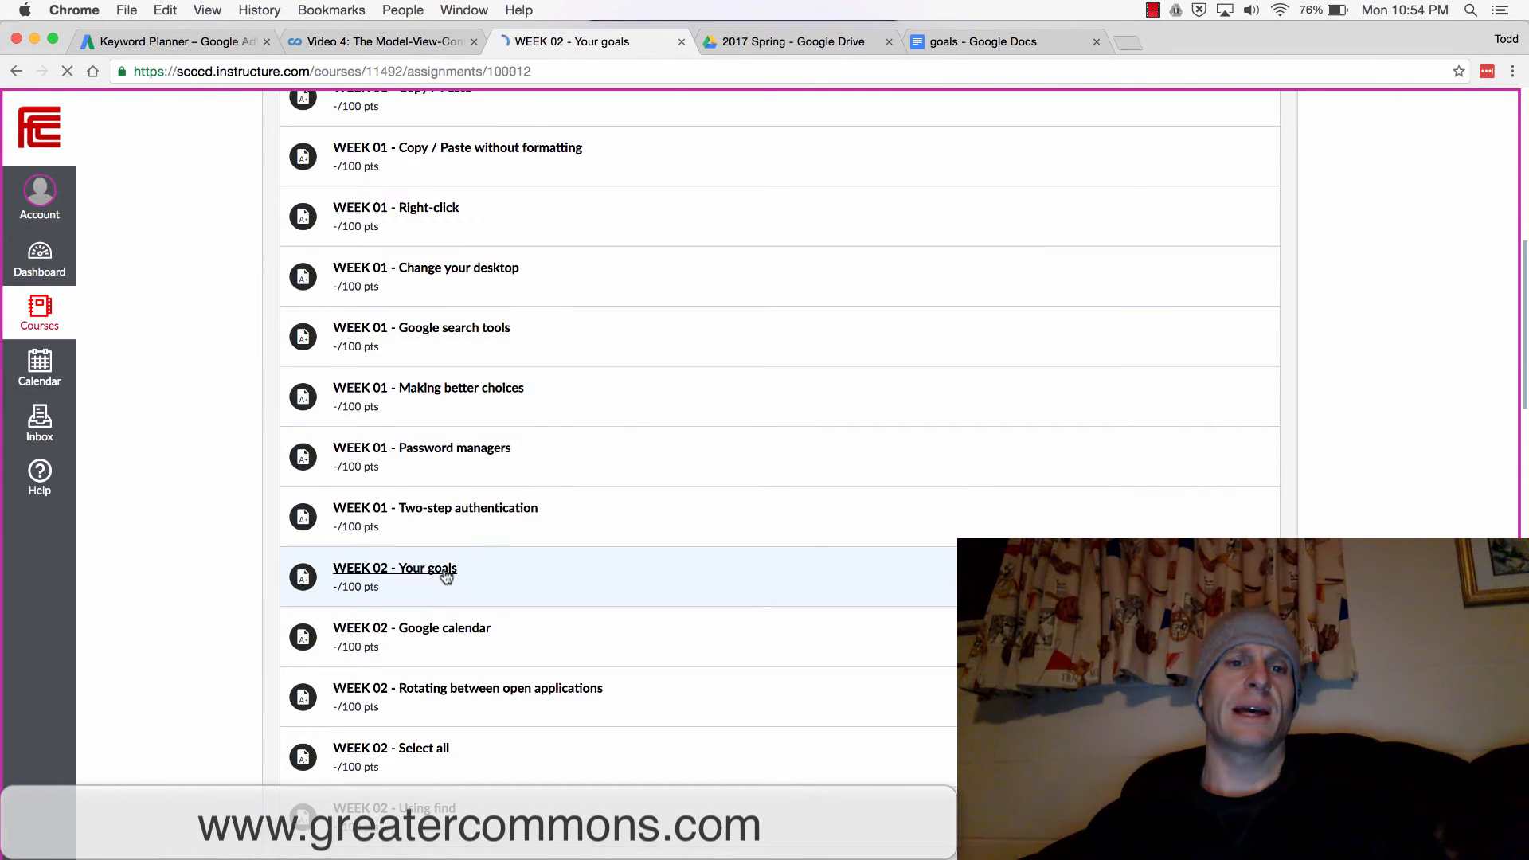
# Paste the Google Docs link as the Website URL and comment 'this rocks'
pyautogui.click(395, 568)
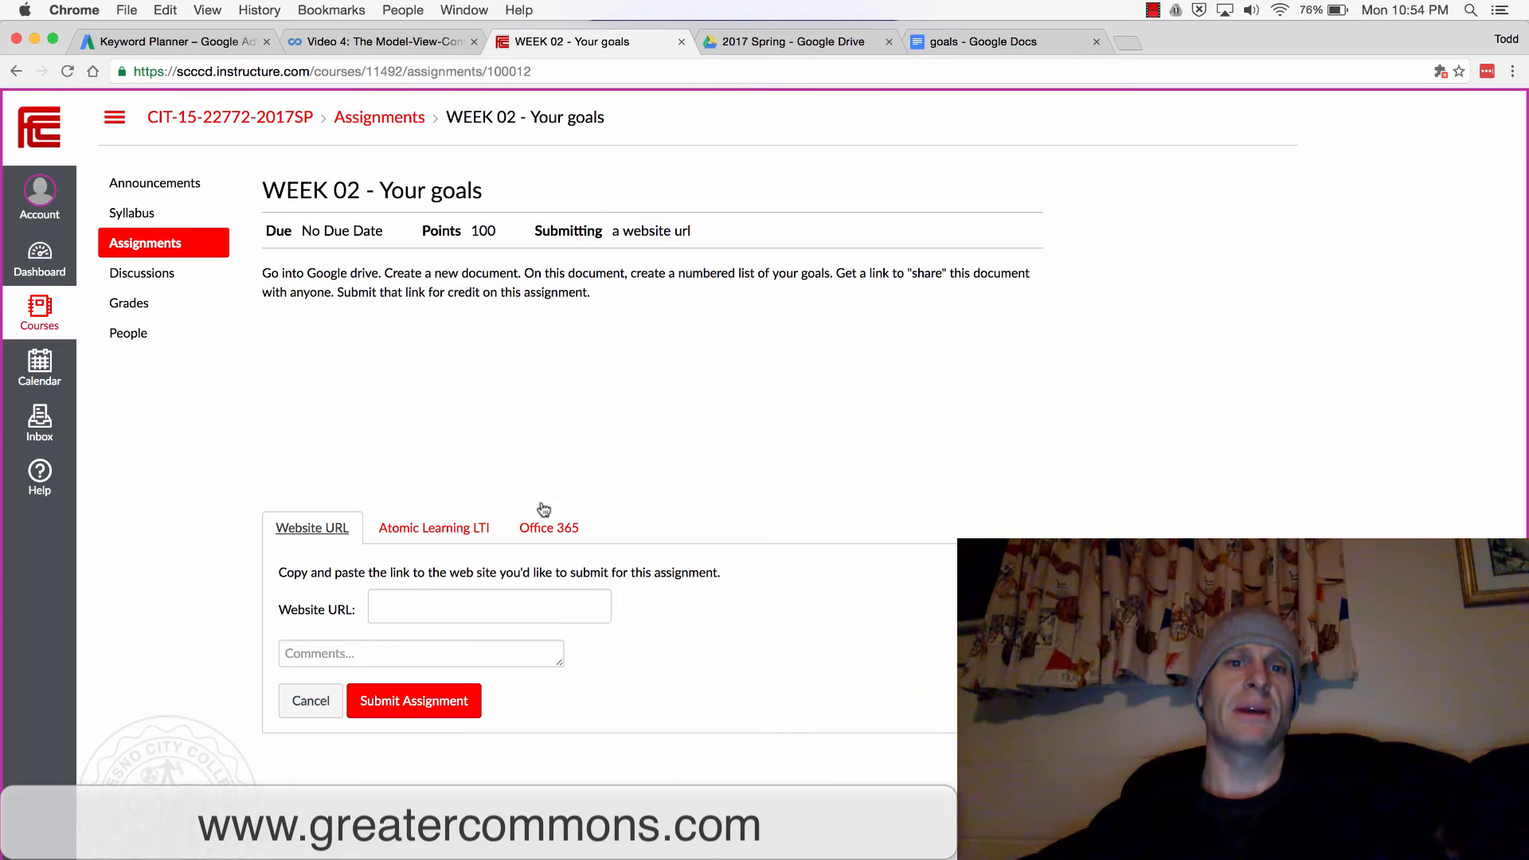
pyautogui.rightClick(488, 605)
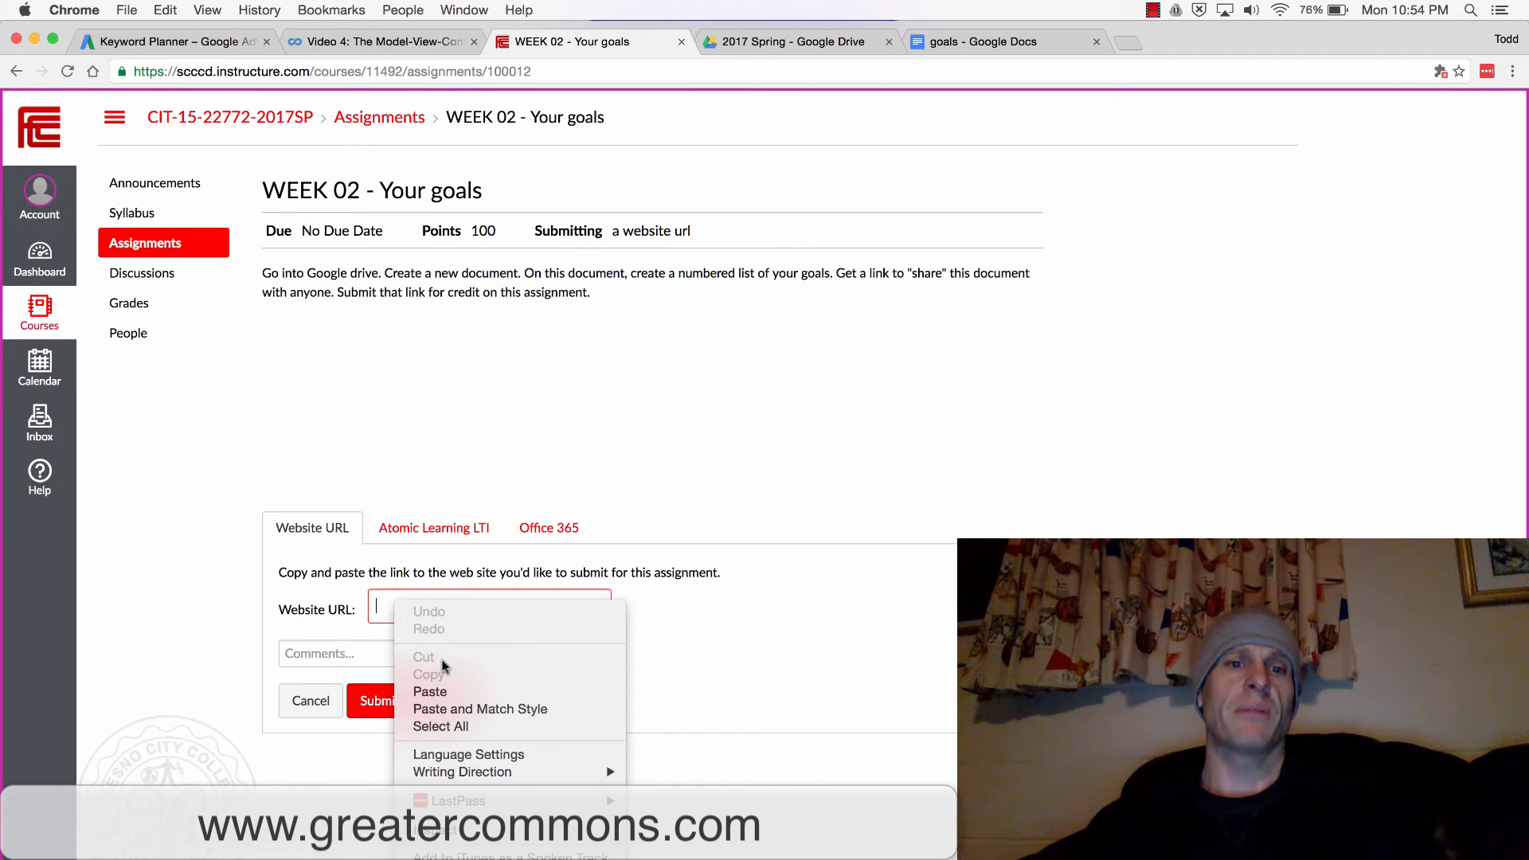
pyautogui.click(429, 691)
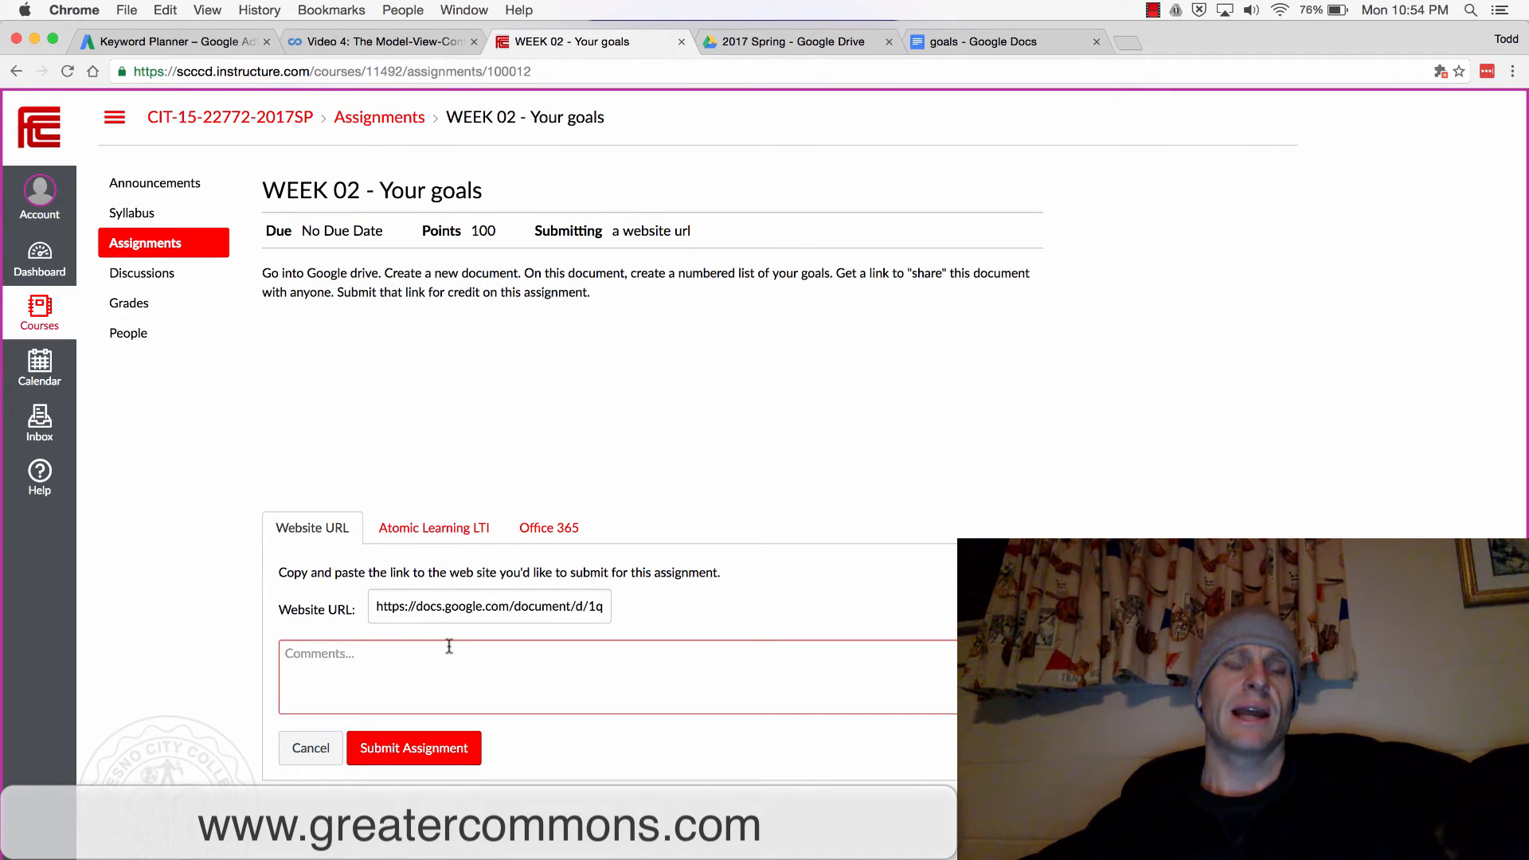
pyautogui.write('hi')
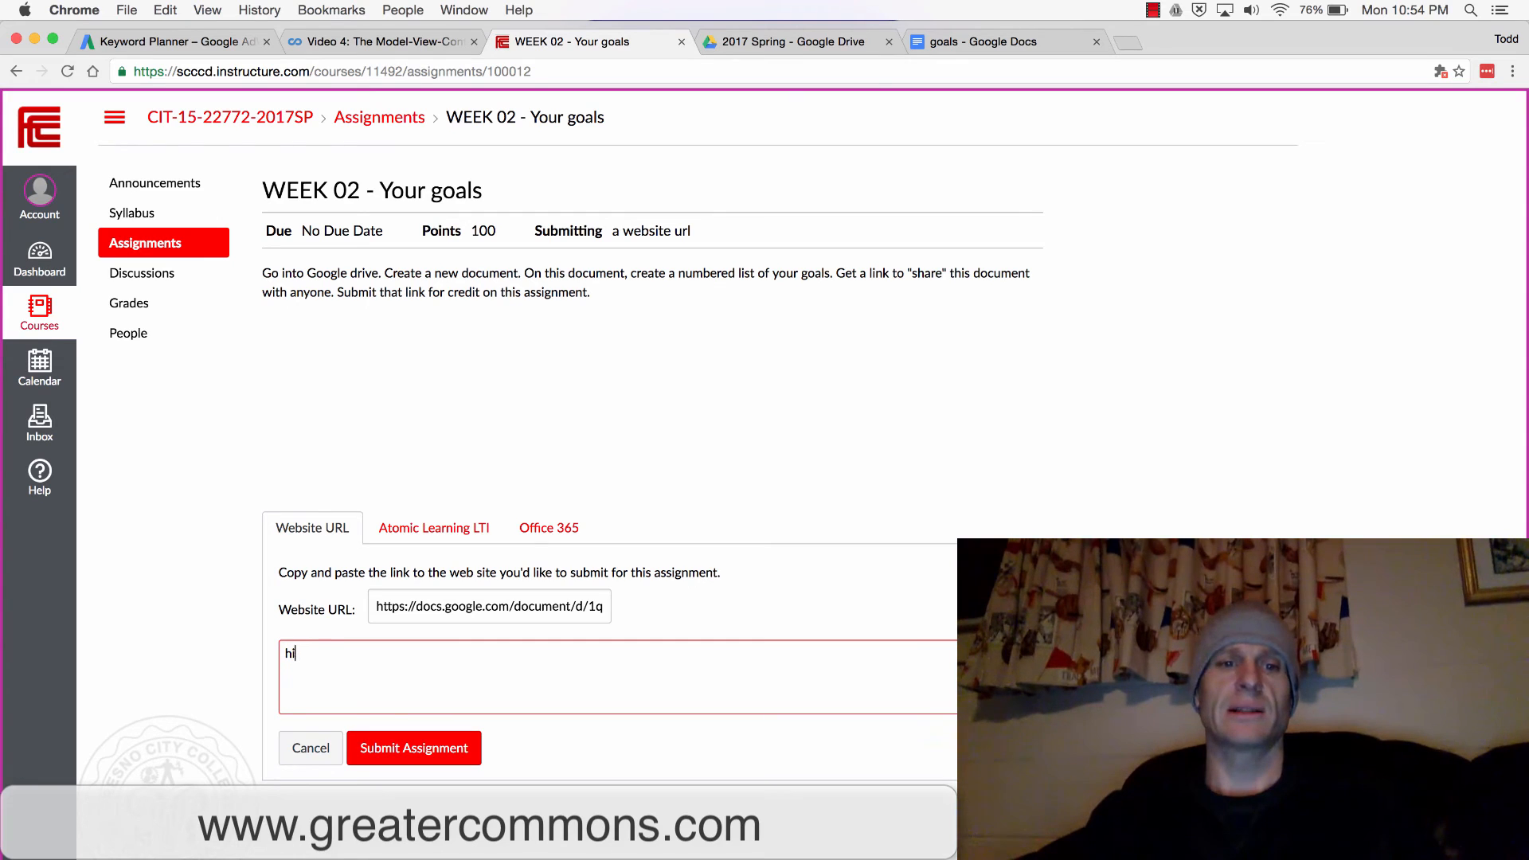
pyautogui.write('this rocks')
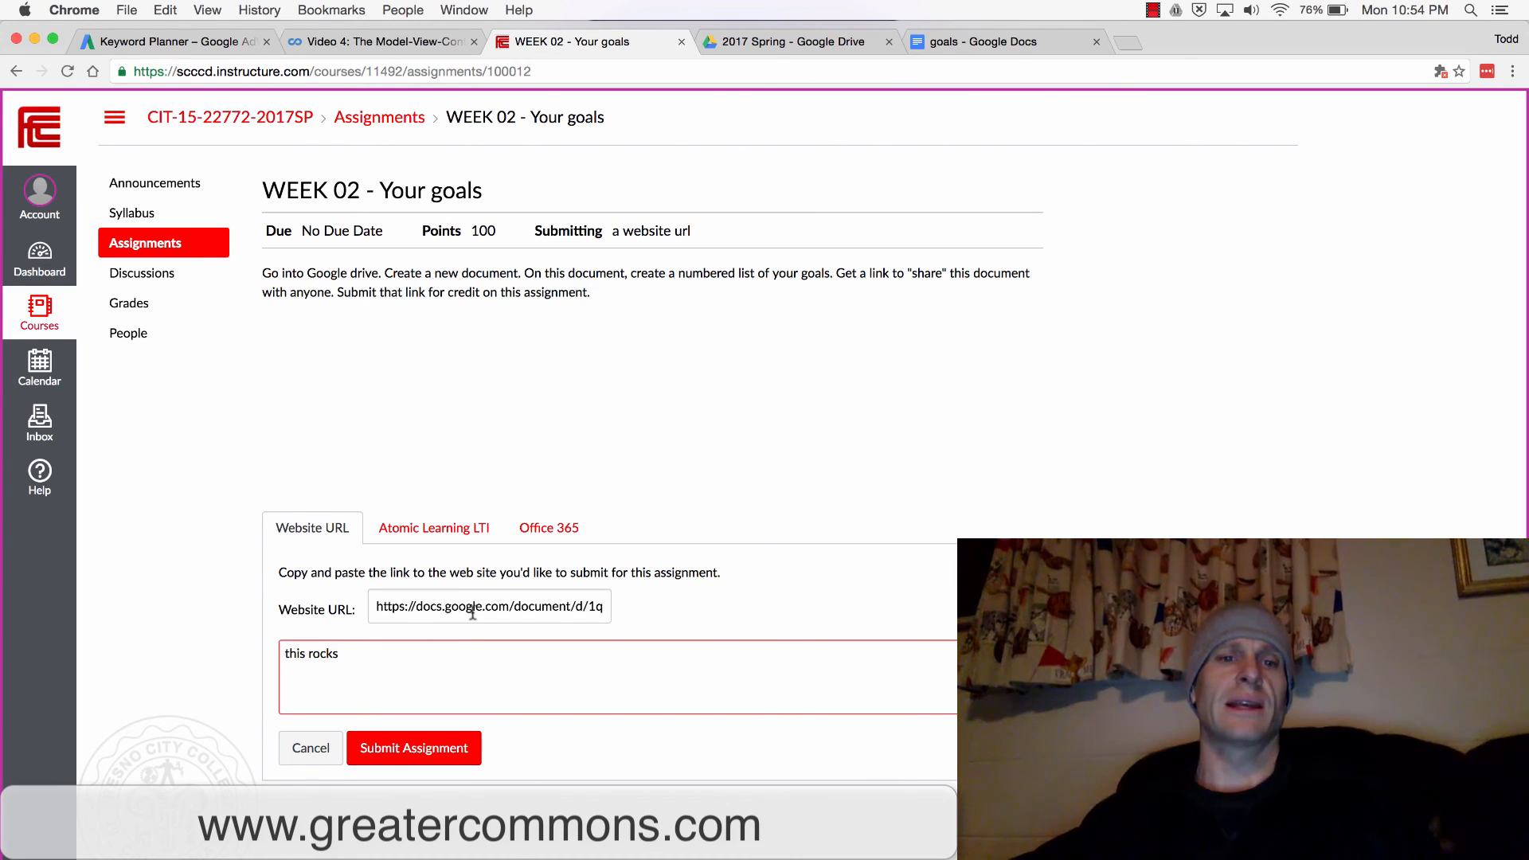
pyautogui.click(487, 605)
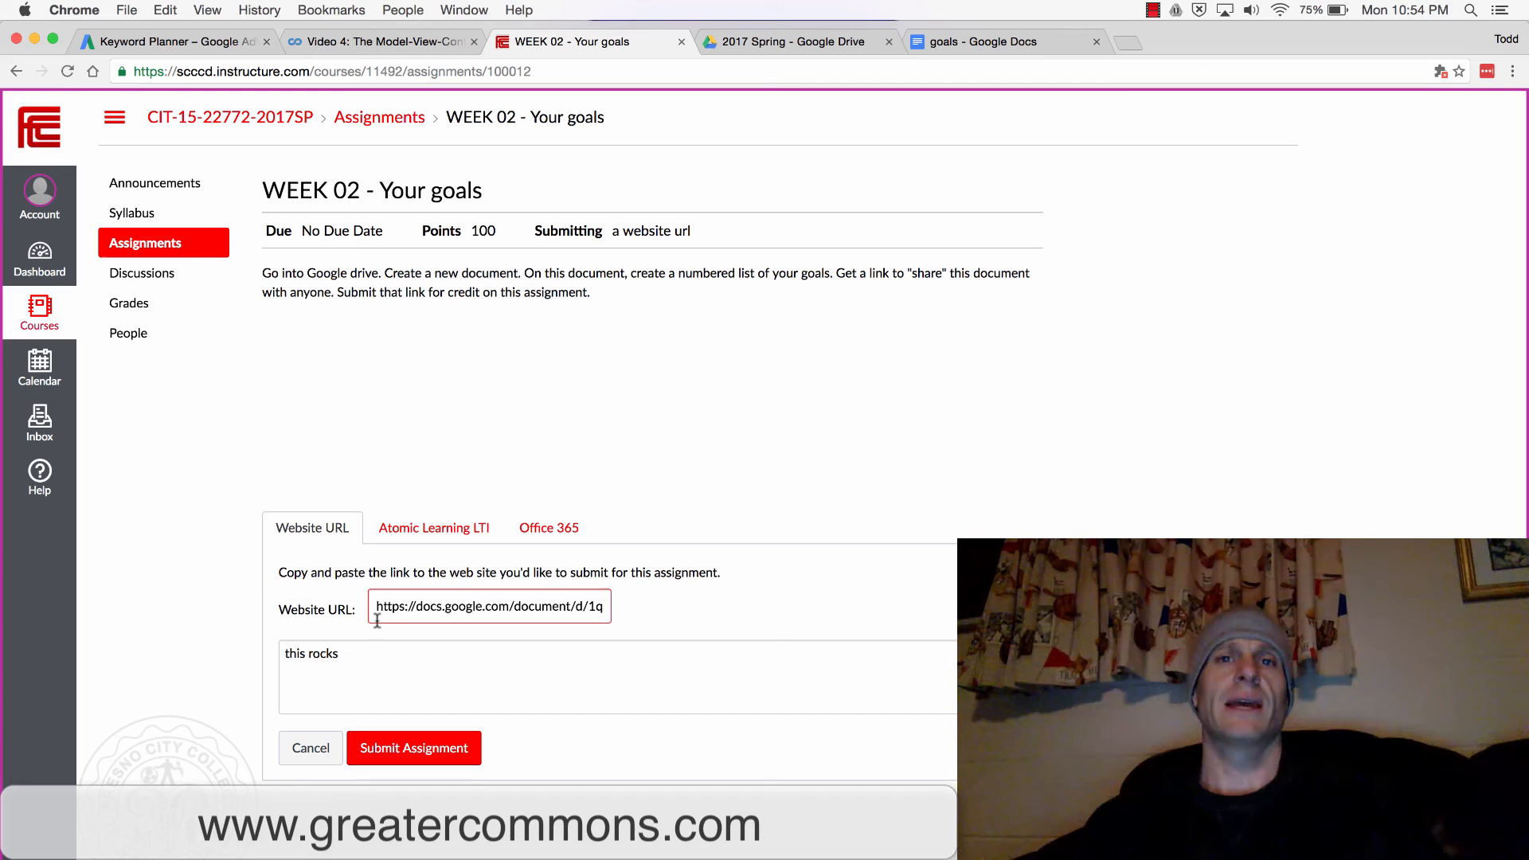